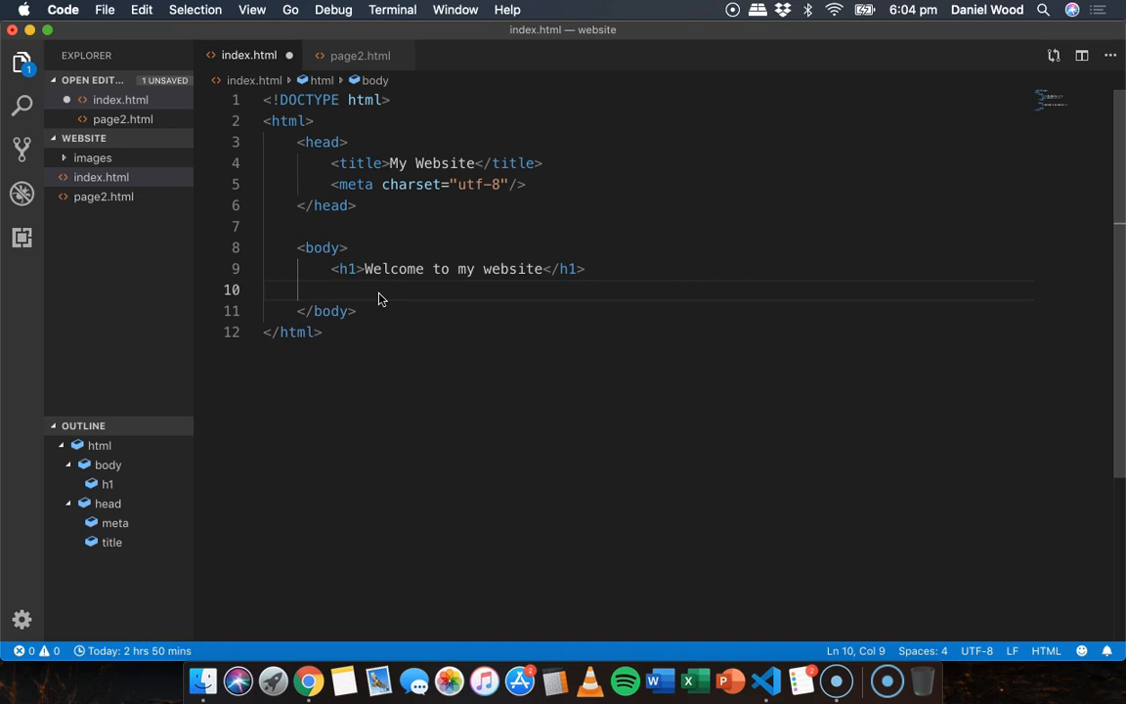
# - Write <img src=""/> on line 10 and look into the images folder in Finder
pyautogui.write('<img')
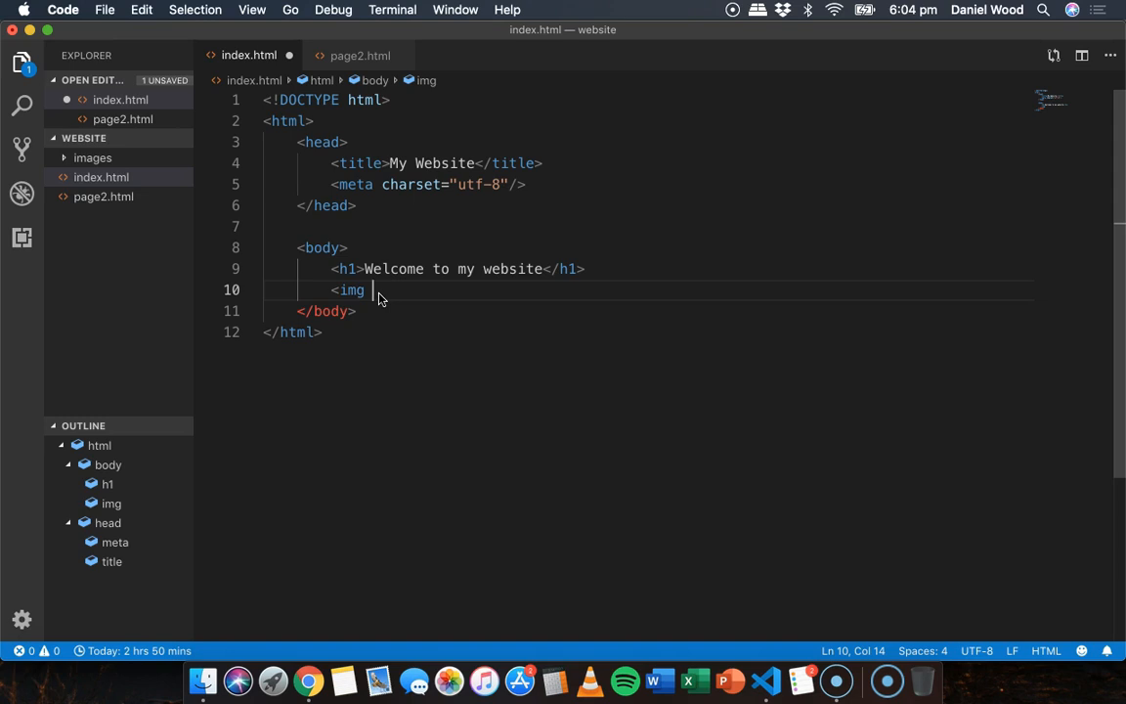
pyautogui.write('src')
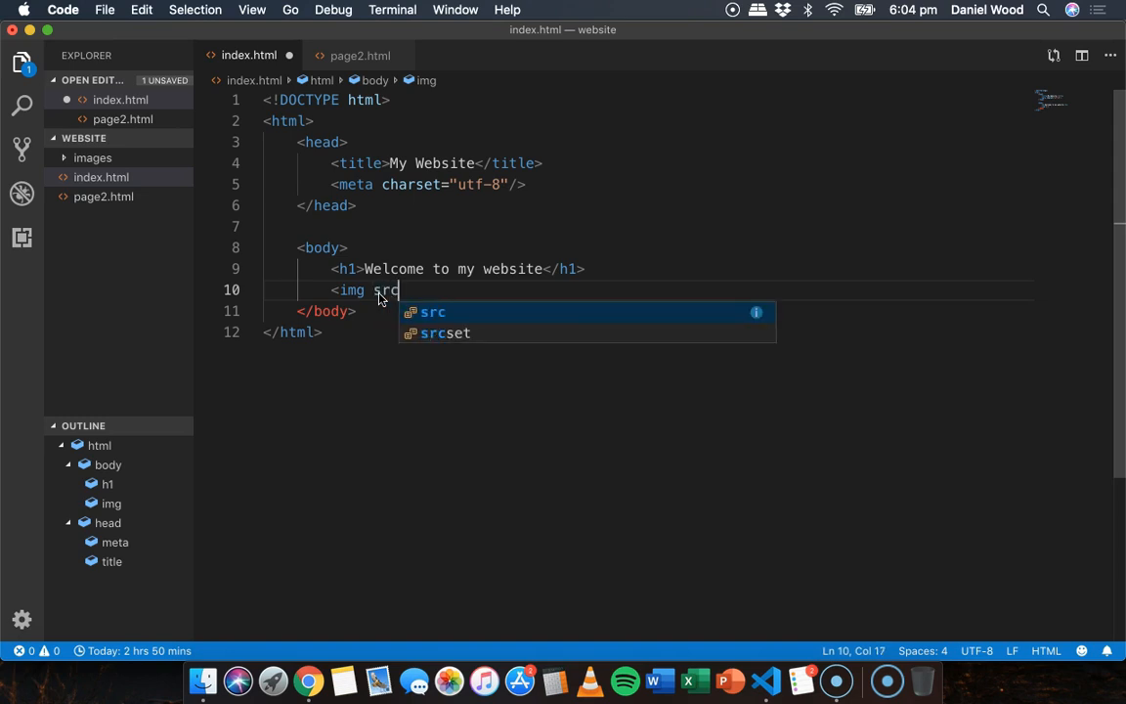
pyautogui.moveTo(467, 311)
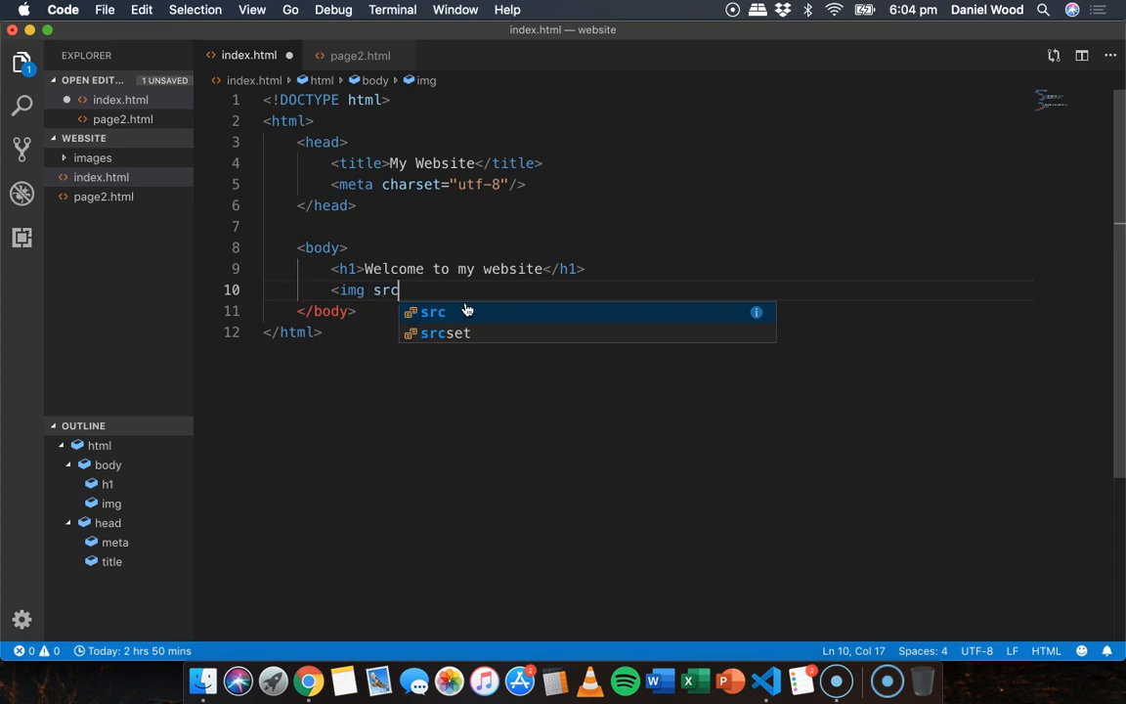
pyautogui.write('="')
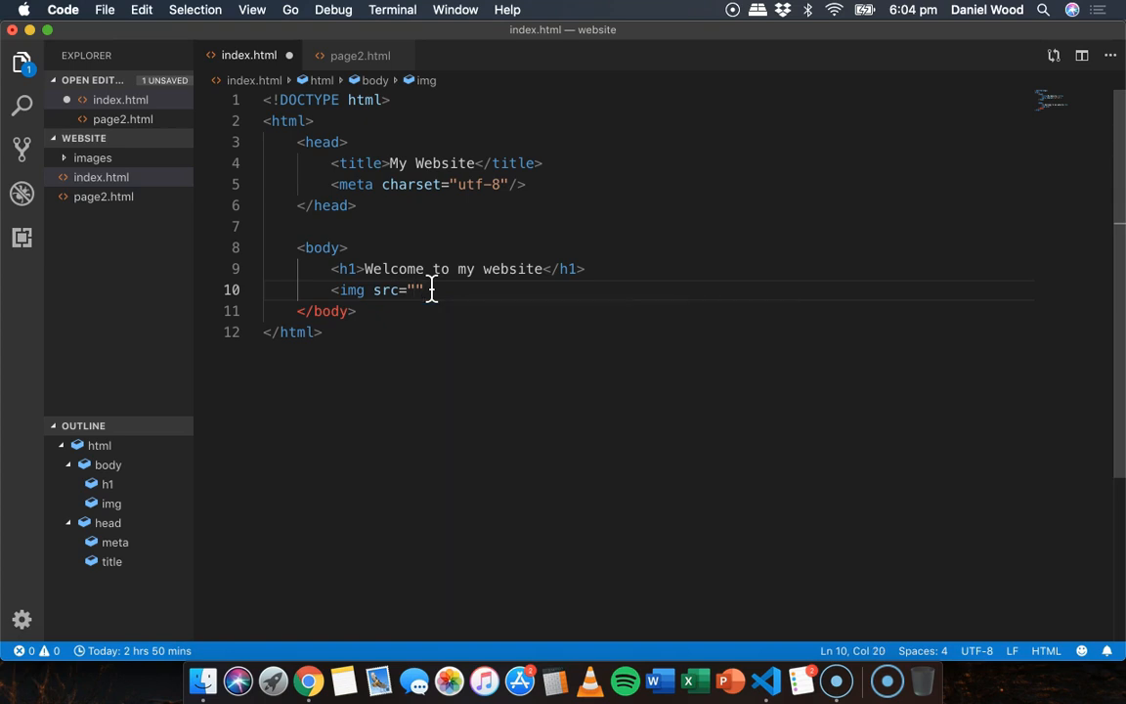
pyautogui.moveTo(528, 332)
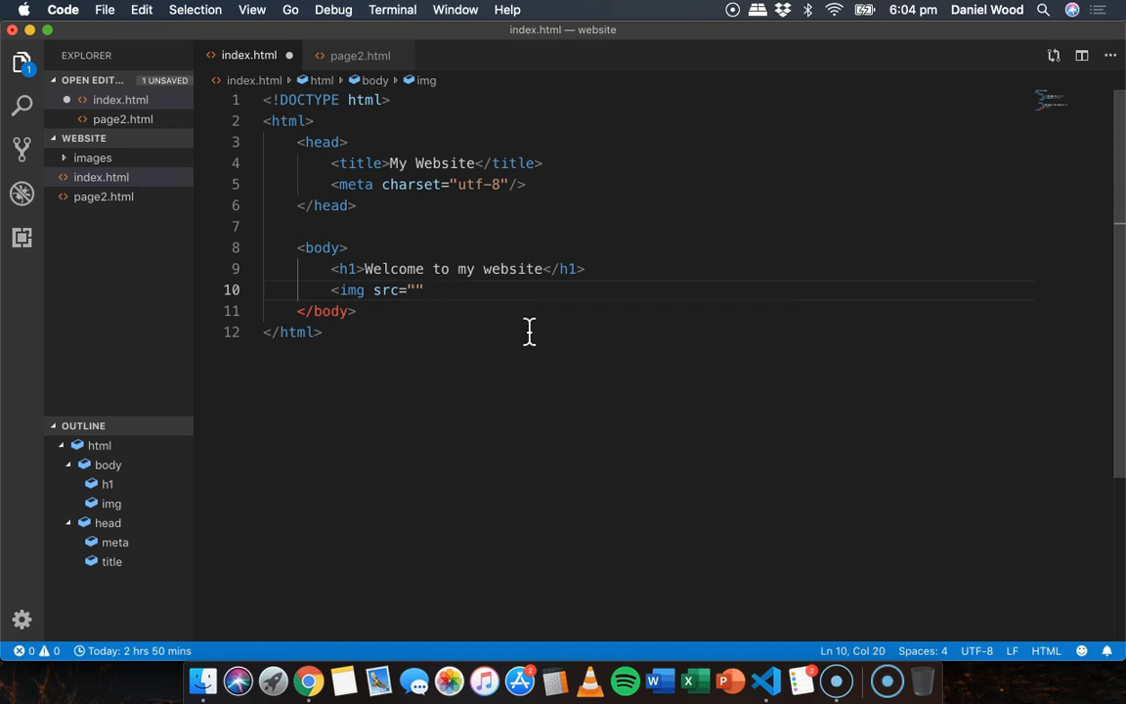
pyautogui.write('/>')
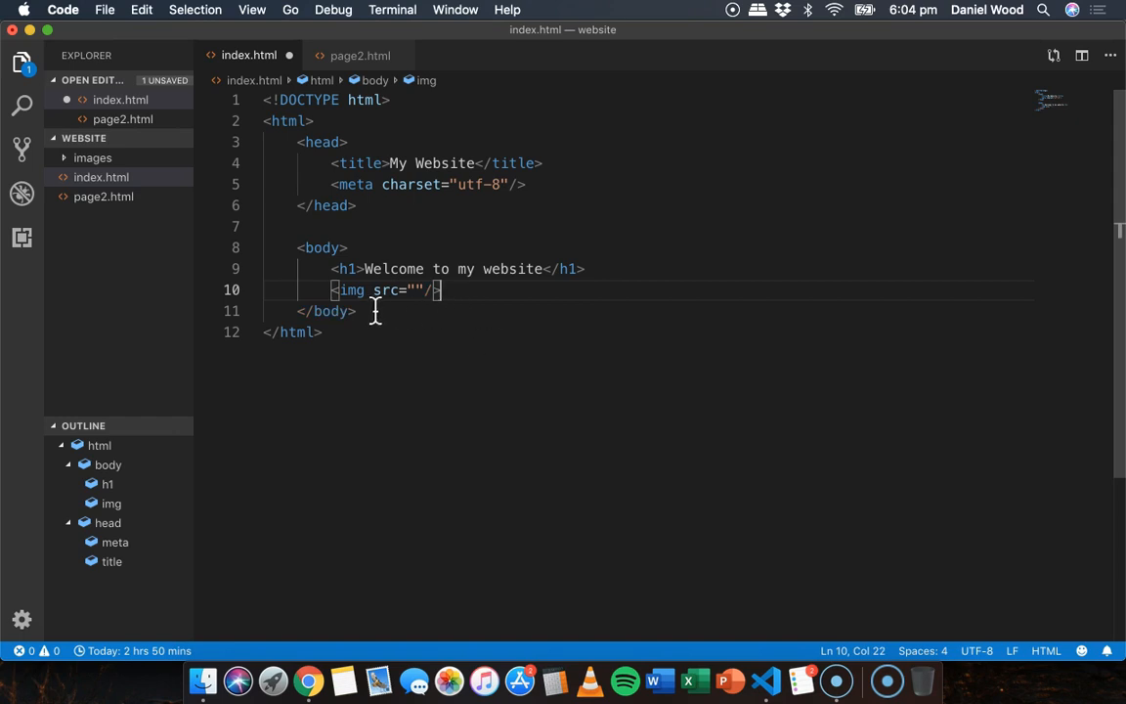
pyautogui.doubleClick(348, 289)
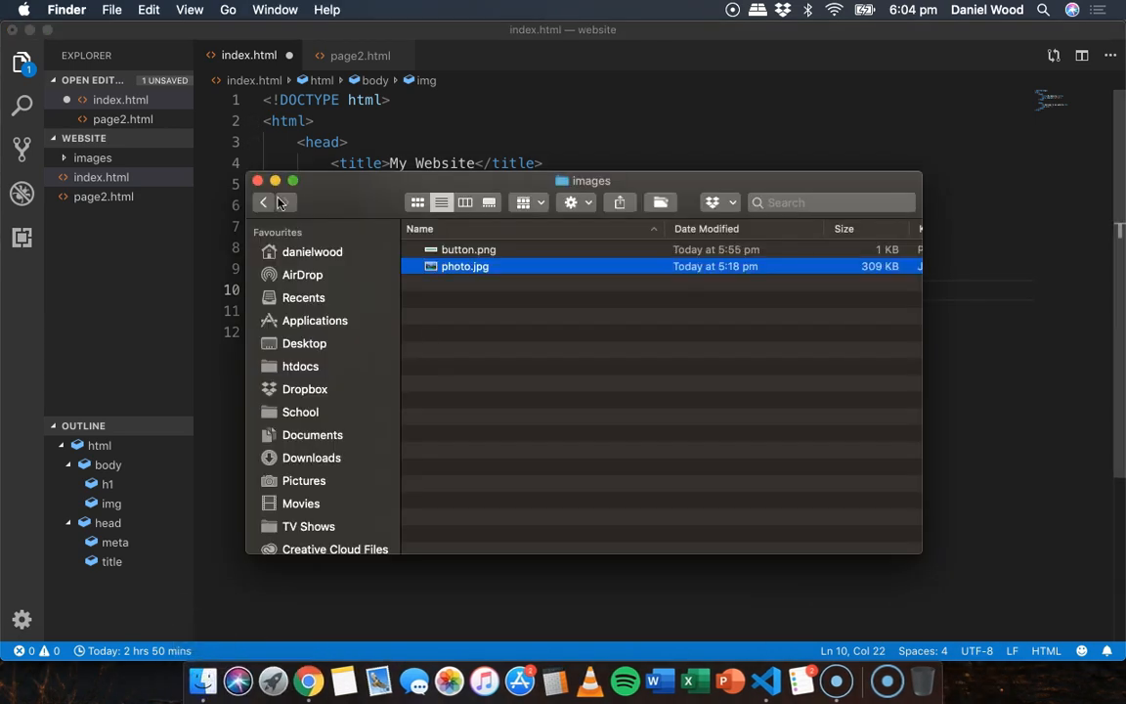
pyautogui.click(262, 202)
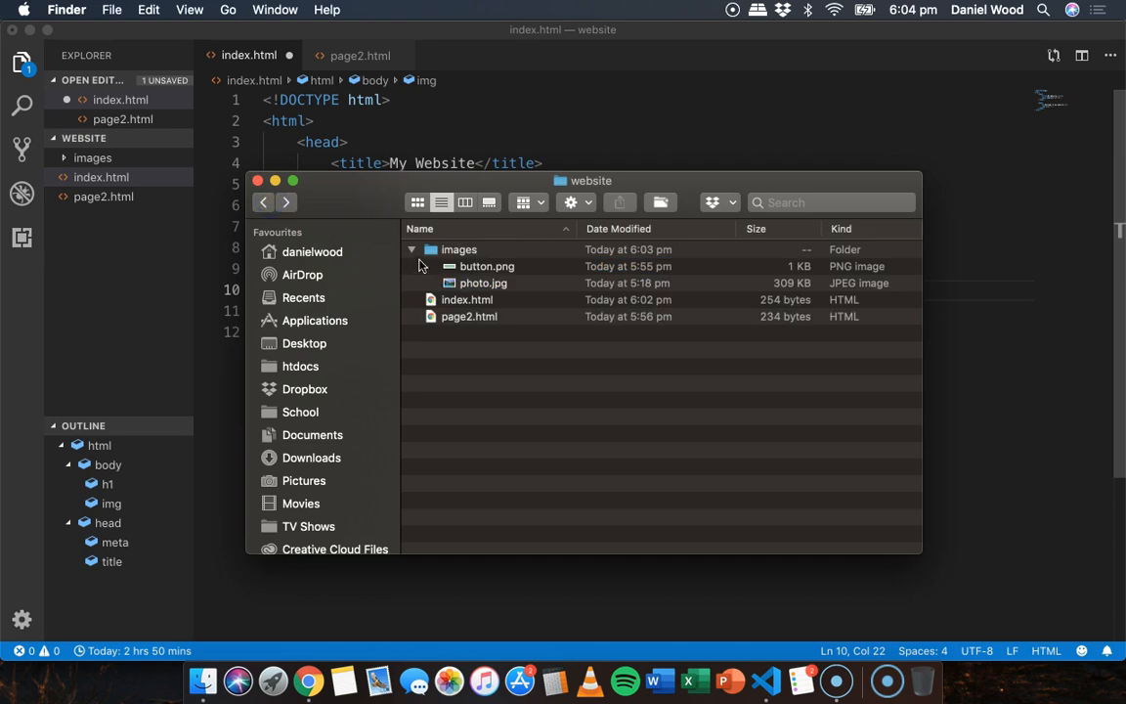
pyautogui.click(411, 251)
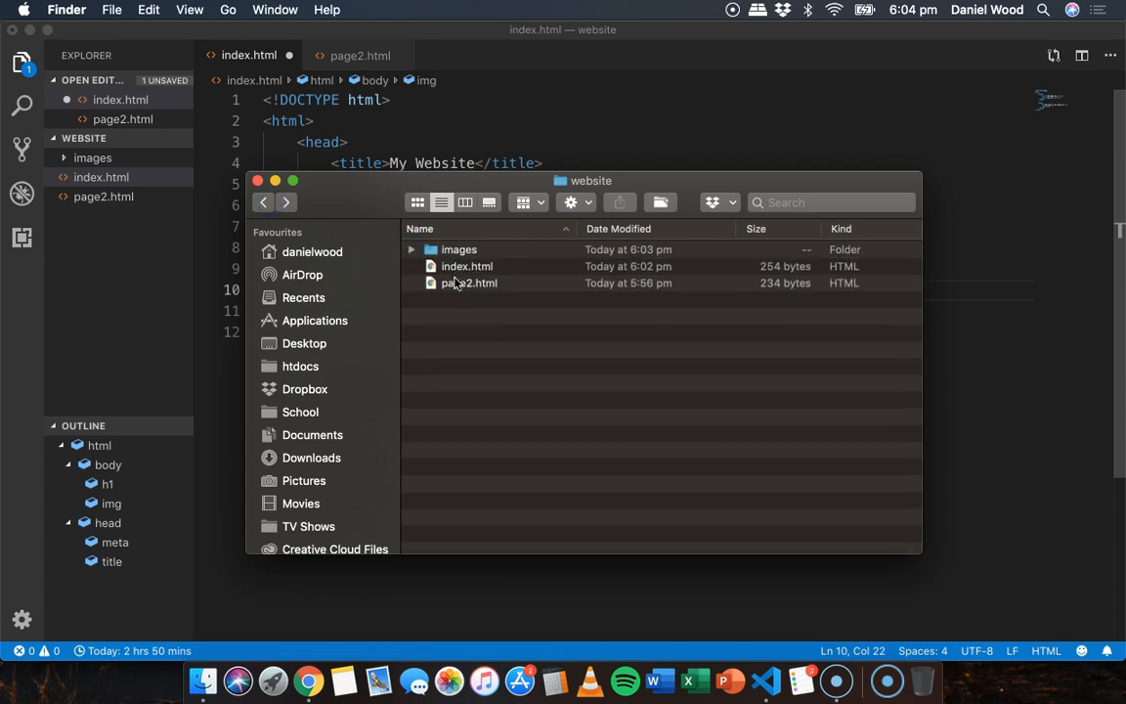
pyautogui.click(467, 266)
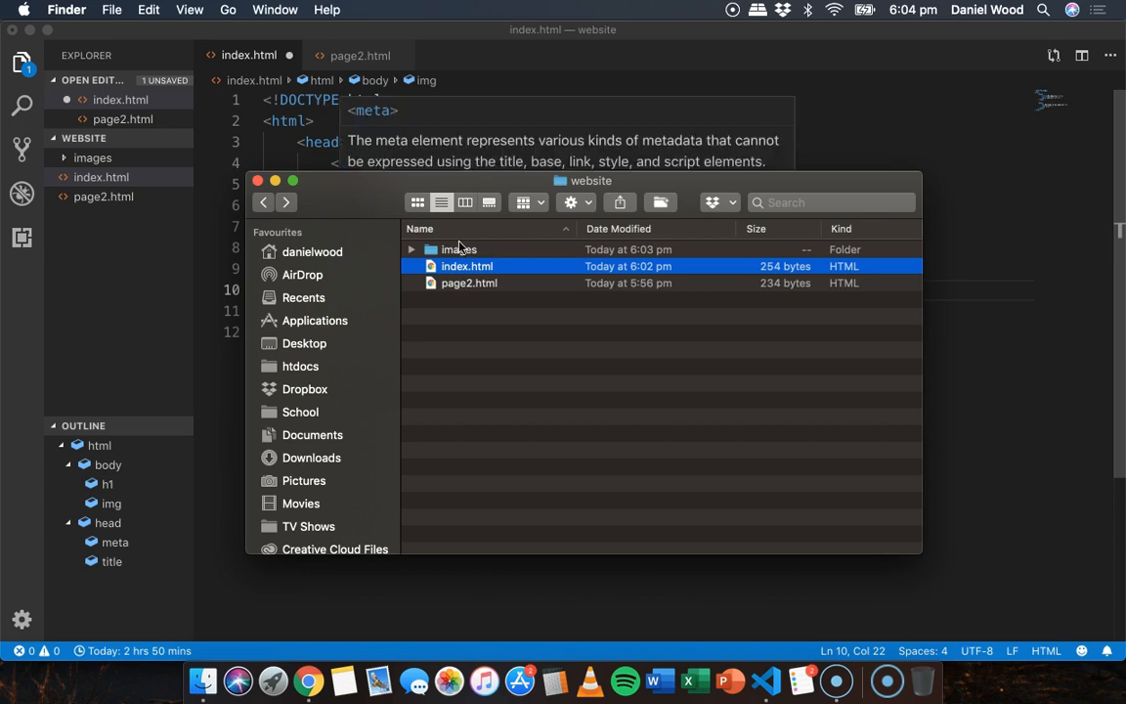
pyautogui.click(459, 250)
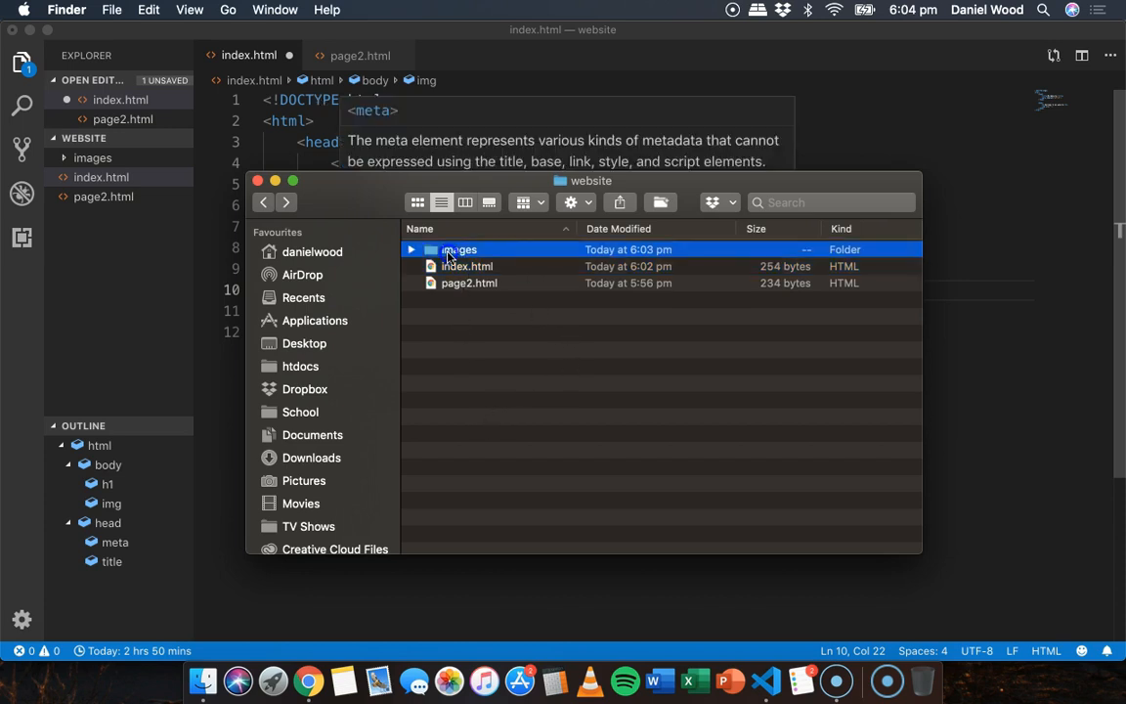
pyautogui.doubleClick(457, 251)
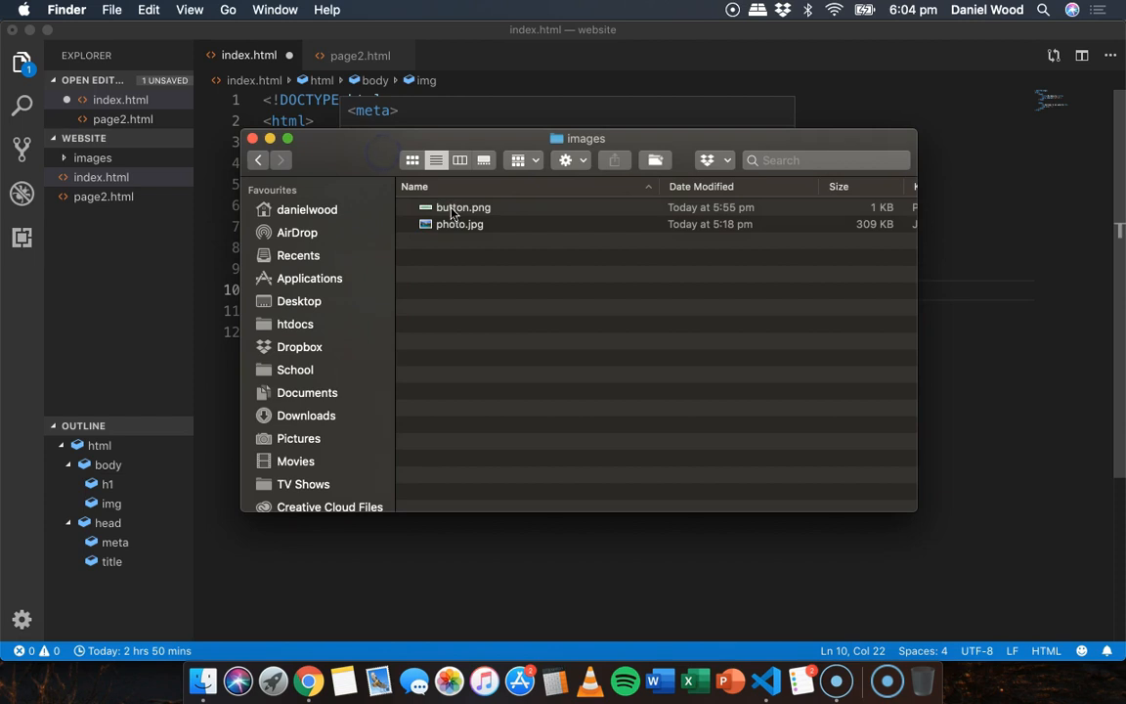
pyautogui.click(459, 222)
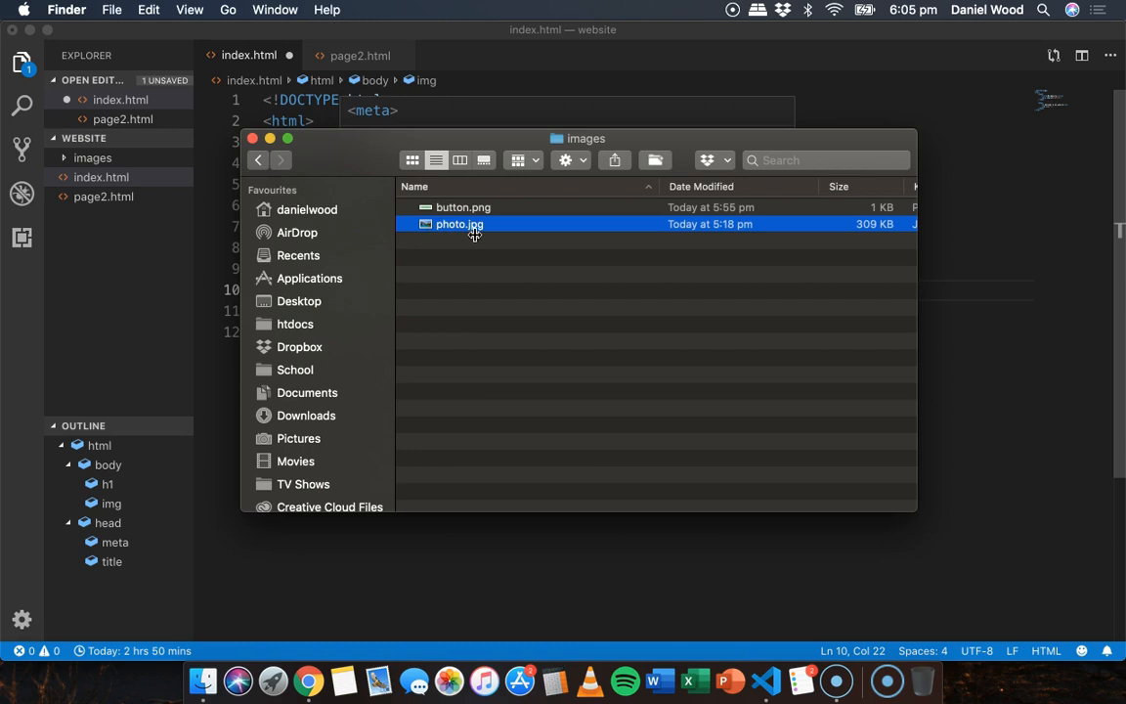
pyautogui.moveTo(501, 270)
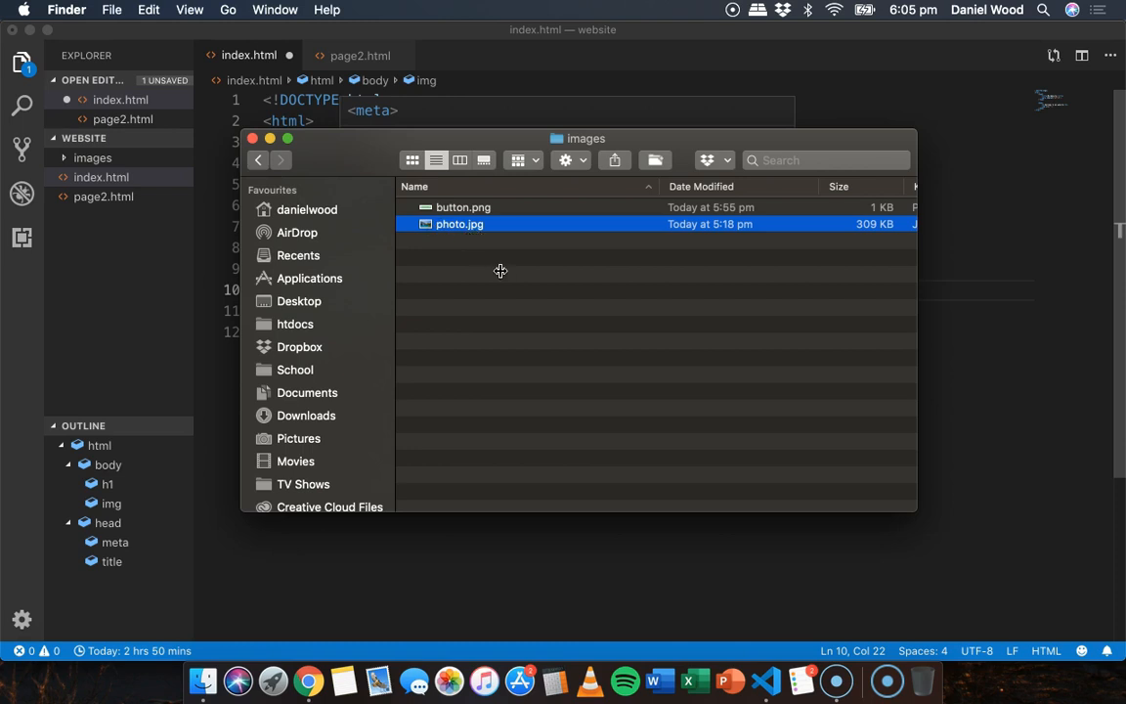
pyautogui.click(256, 160)
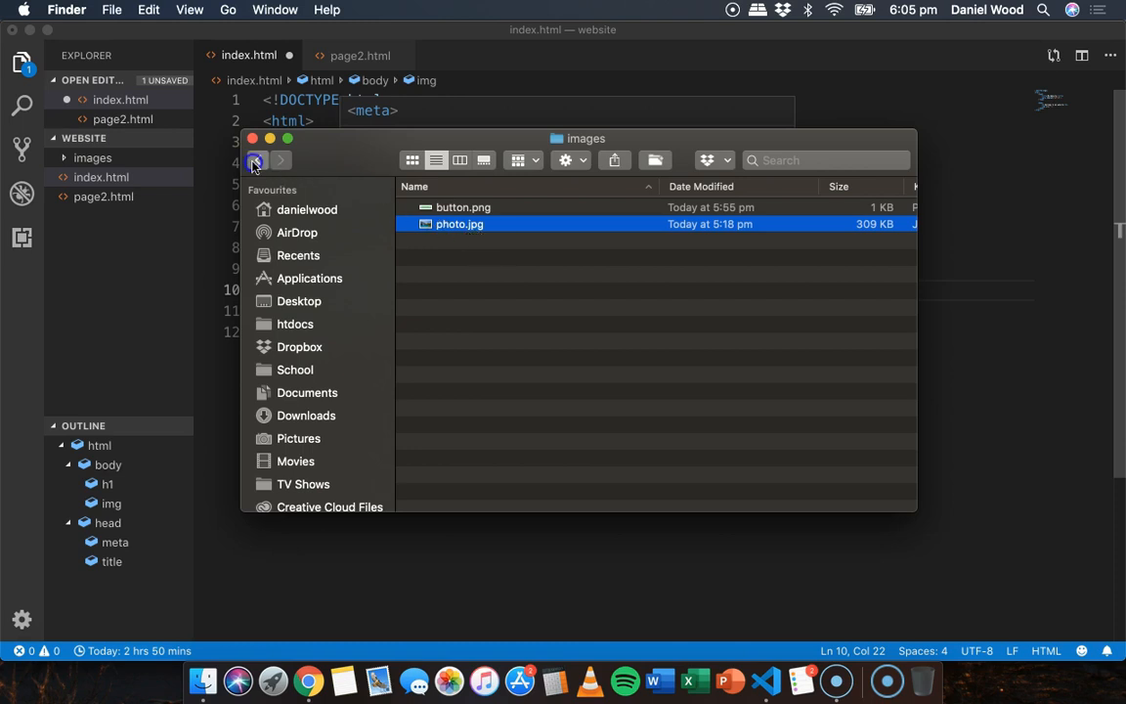
pyautogui.click(258, 160)
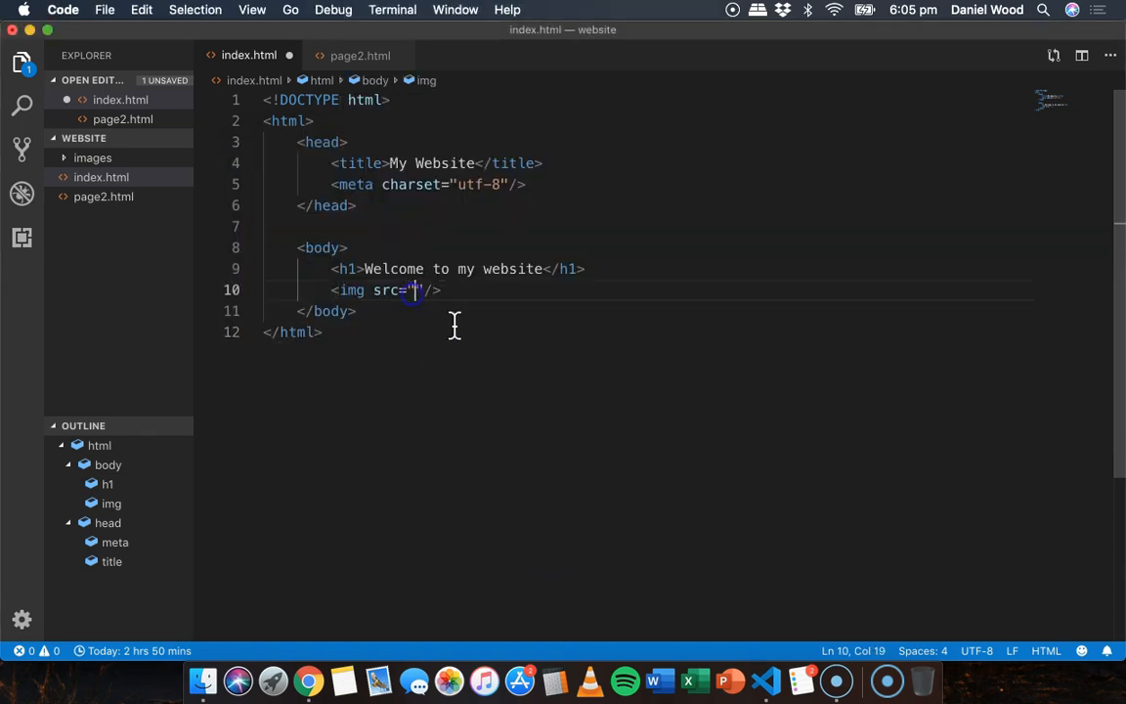
# - Set src to images/photo.jpg, save, and preview the mountain photo in Chrome
pyautogui.write('images/')
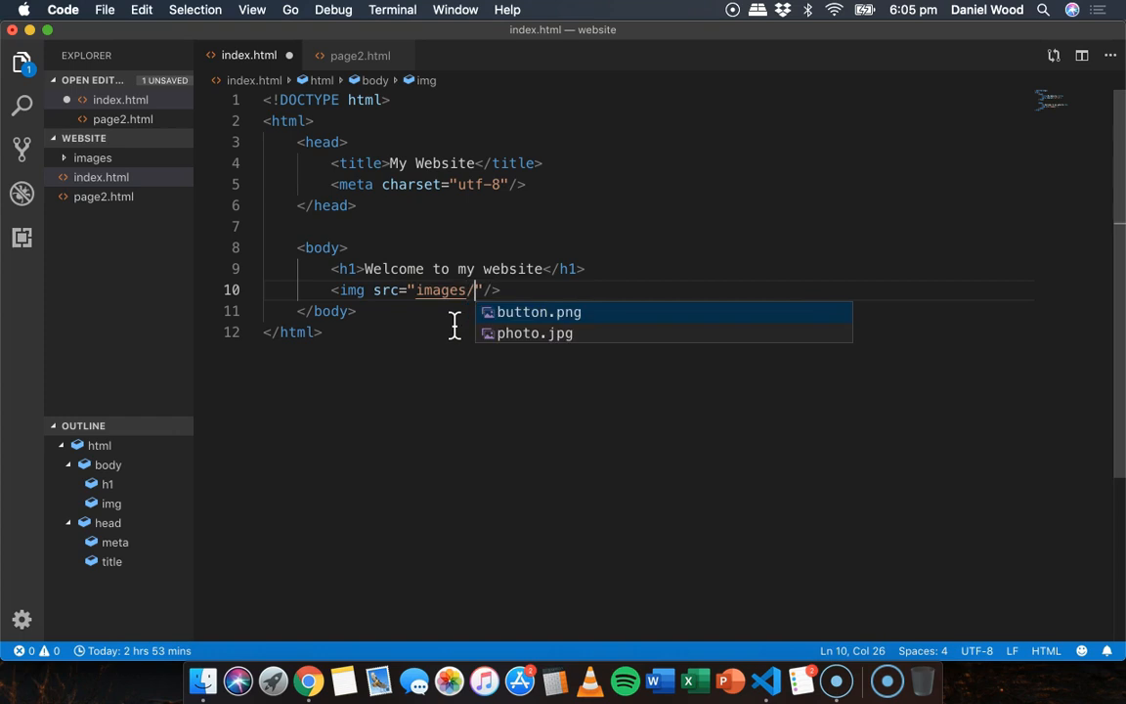
pyautogui.write('photo.jpg')
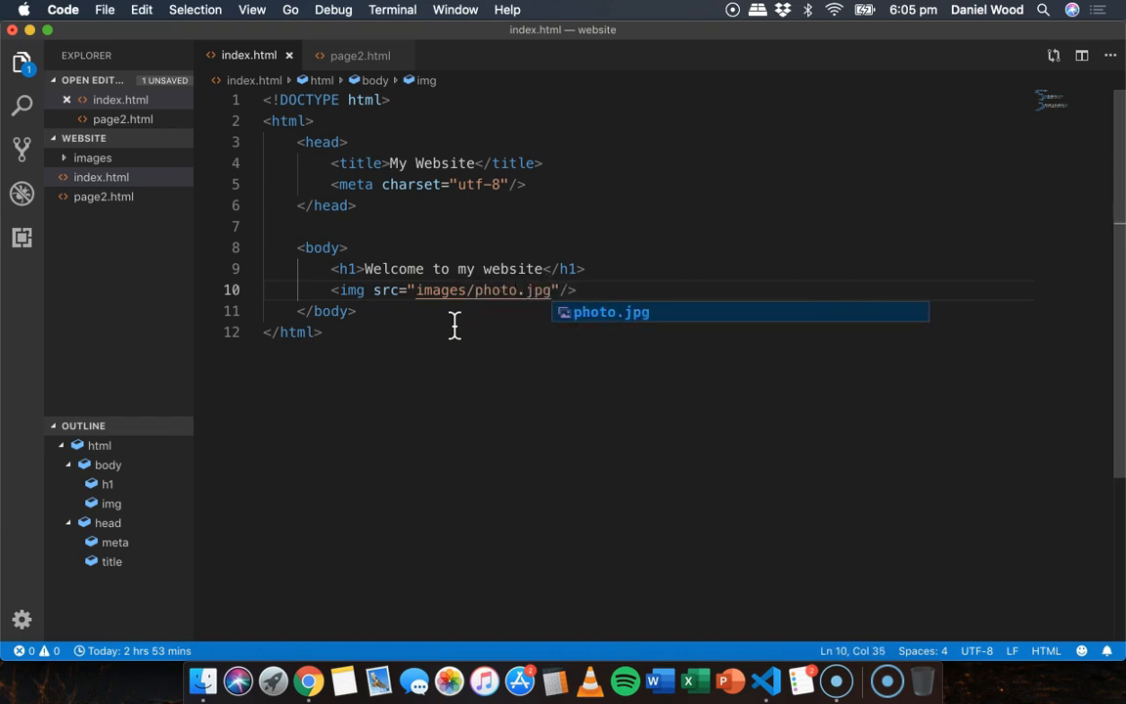
pyautogui.moveTo(524, 298)
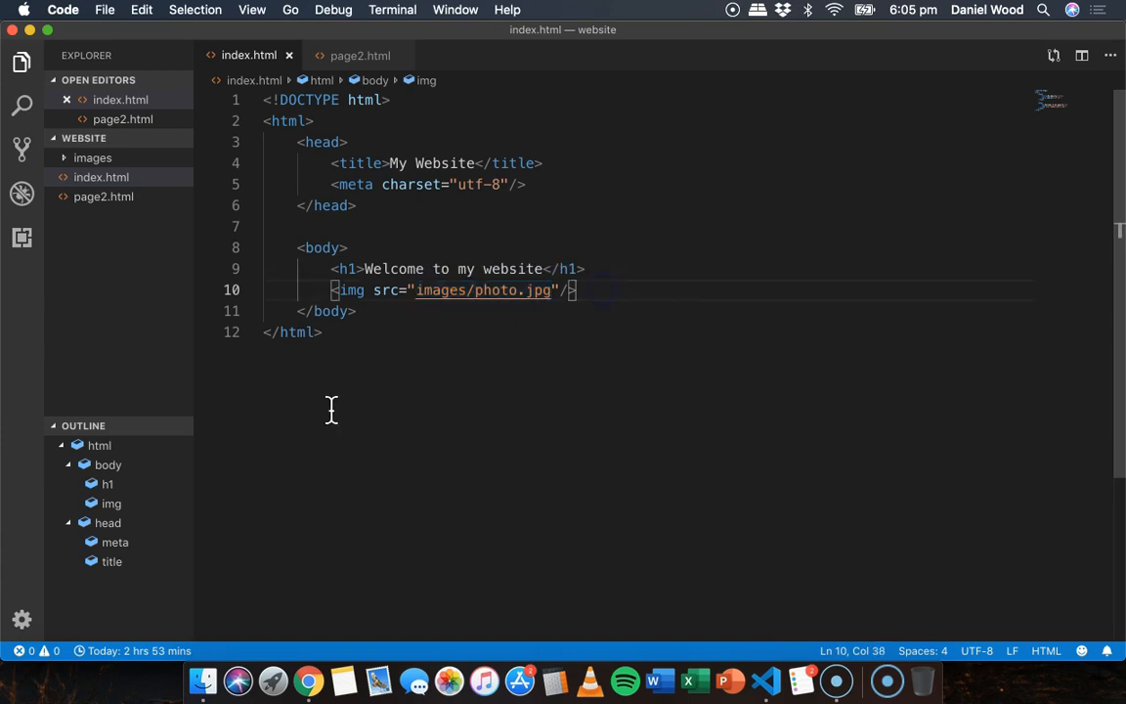
pyautogui.moveTo(496, 305)
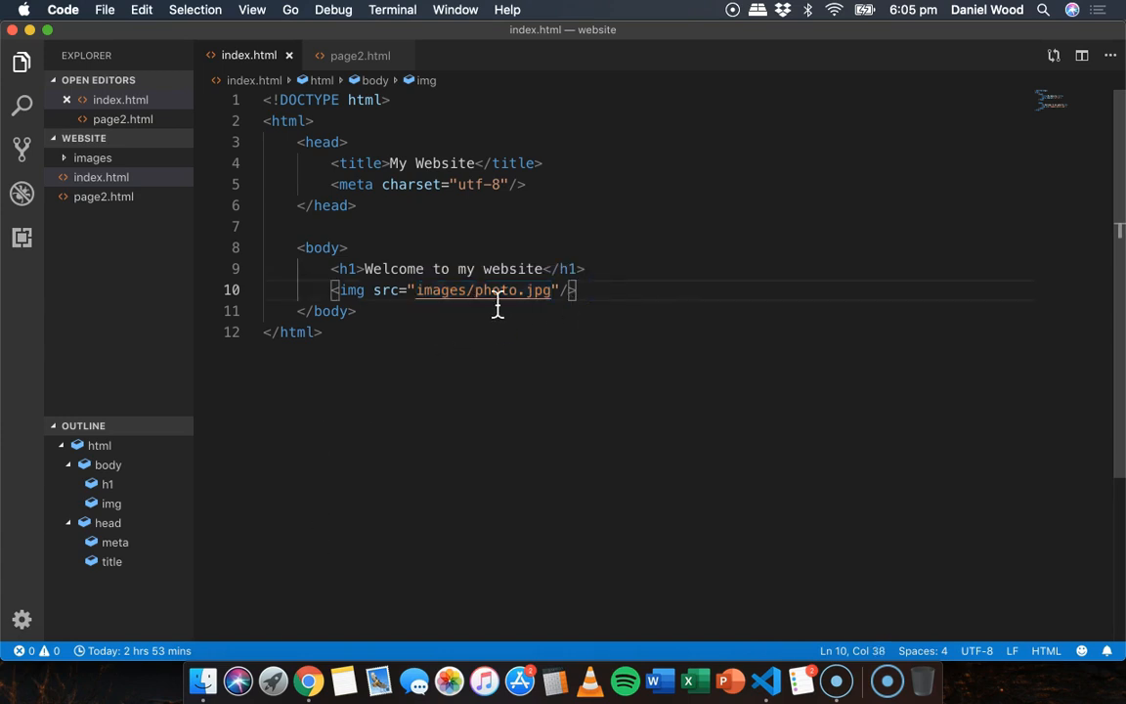
pyautogui.click(199, 676)
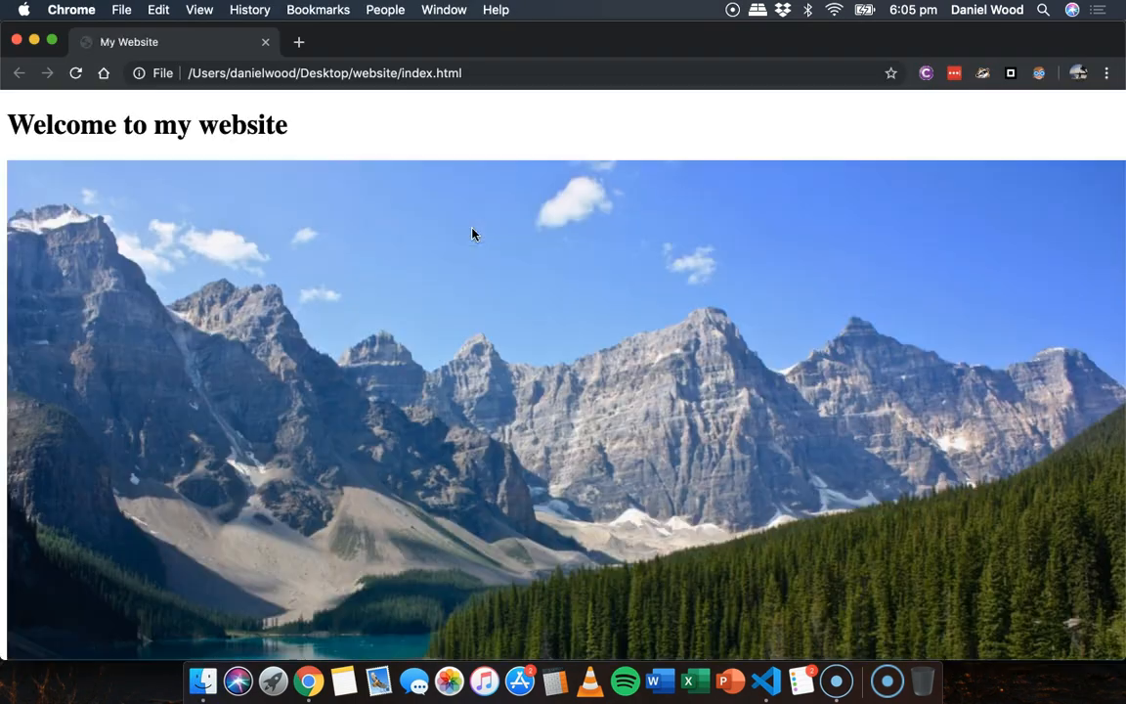
pyautogui.moveTo(509, 287)
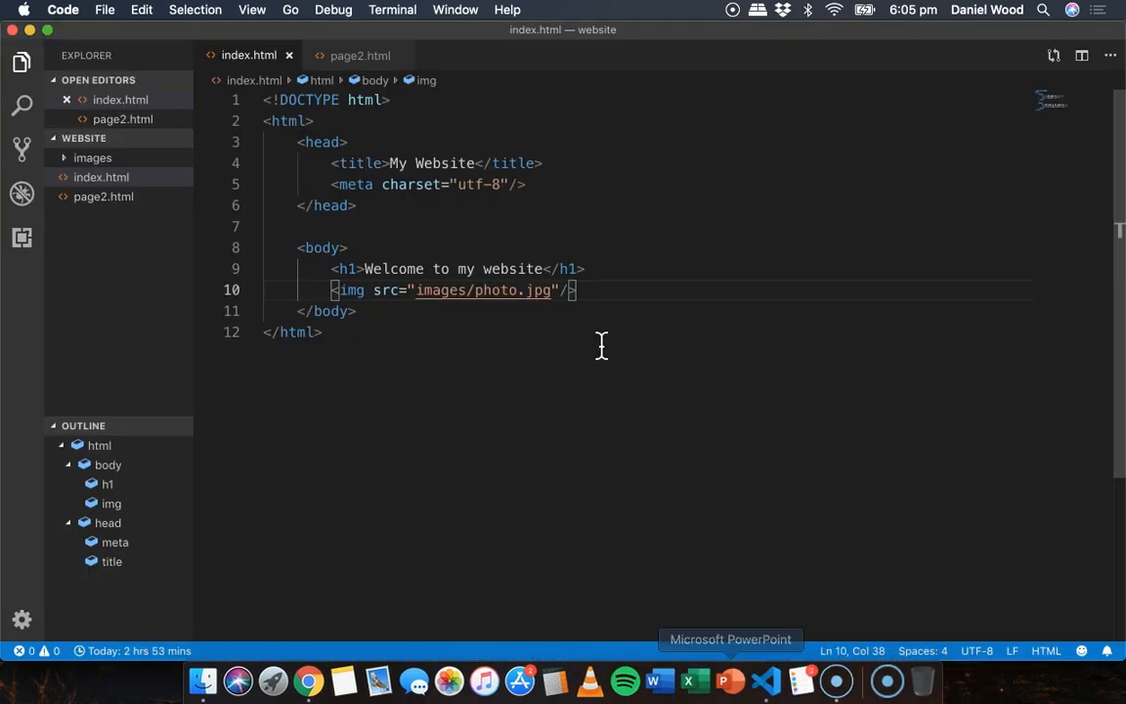
# - Add width="426" and height="284" to the img tag and save
pyautogui.click(556, 290)
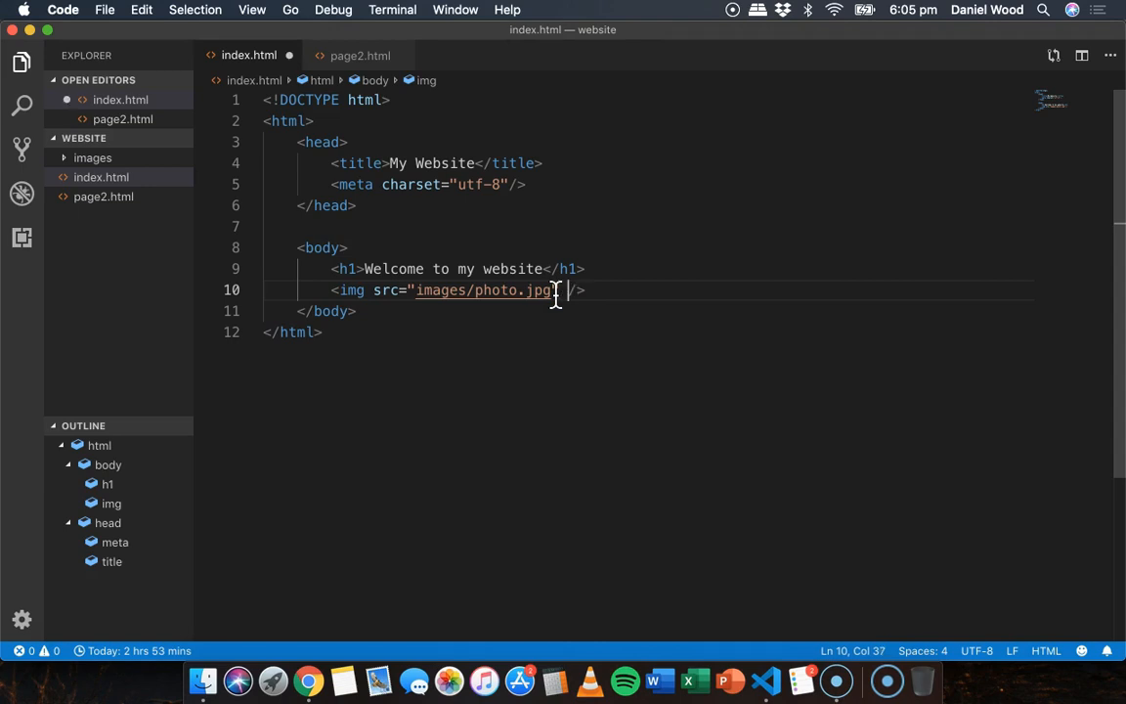
pyautogui.write('width=')
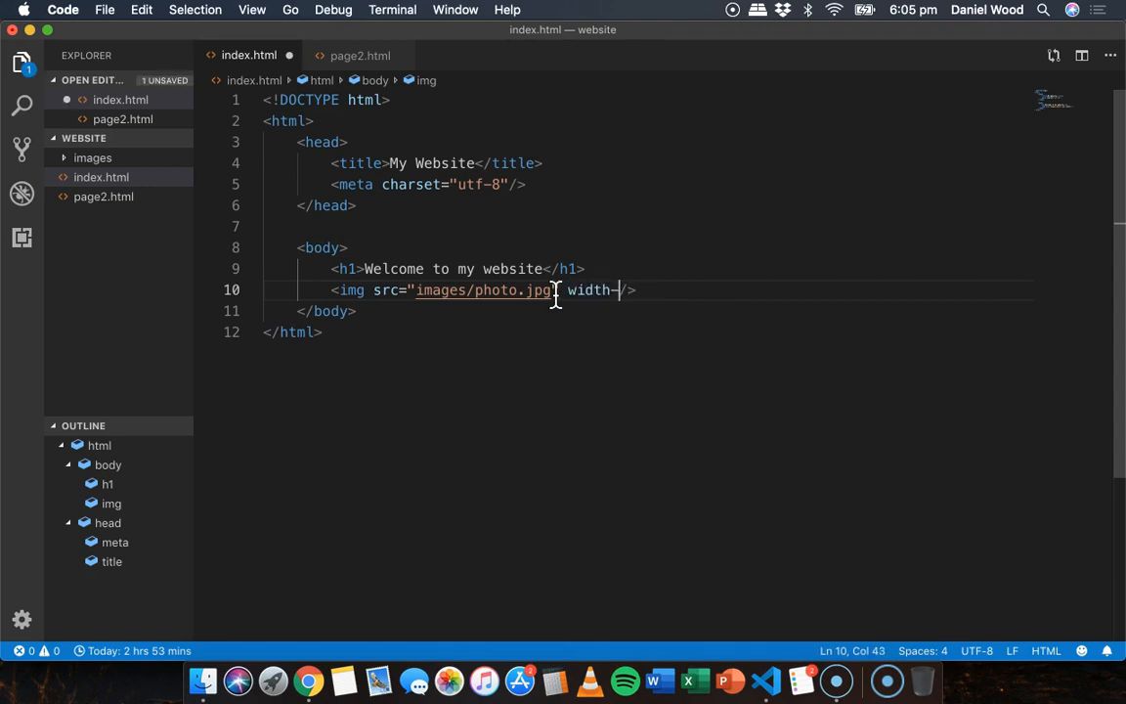
pyautogui.write('="" height=')
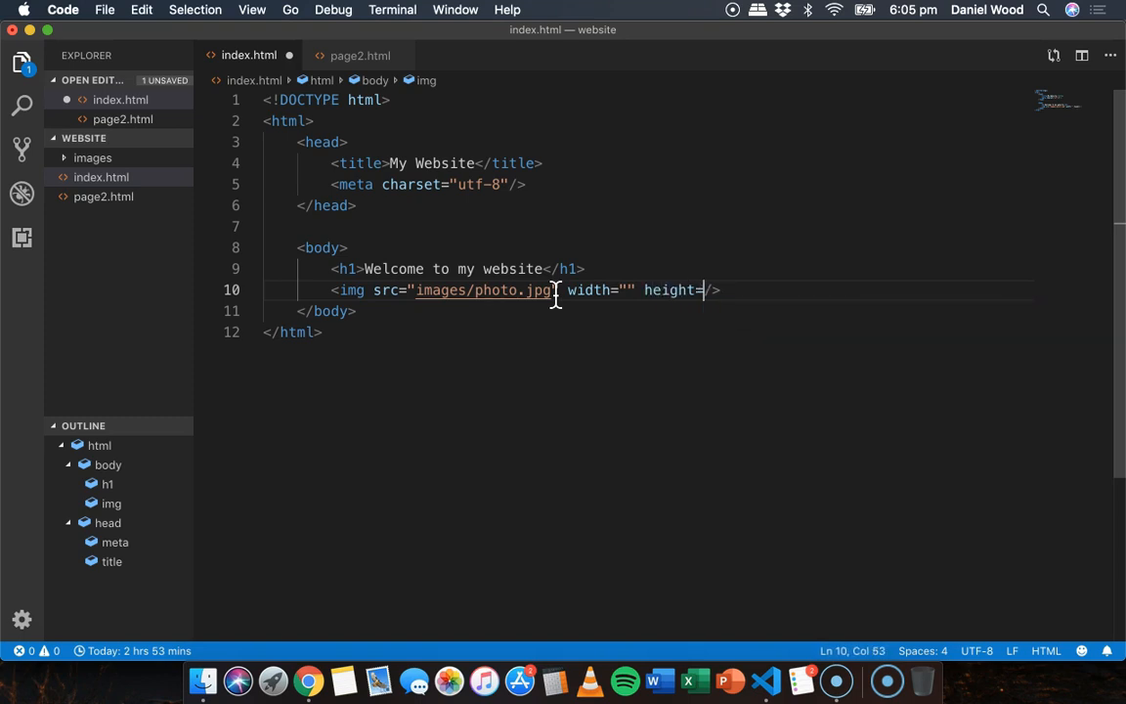
pyautogui.click(628, 289)
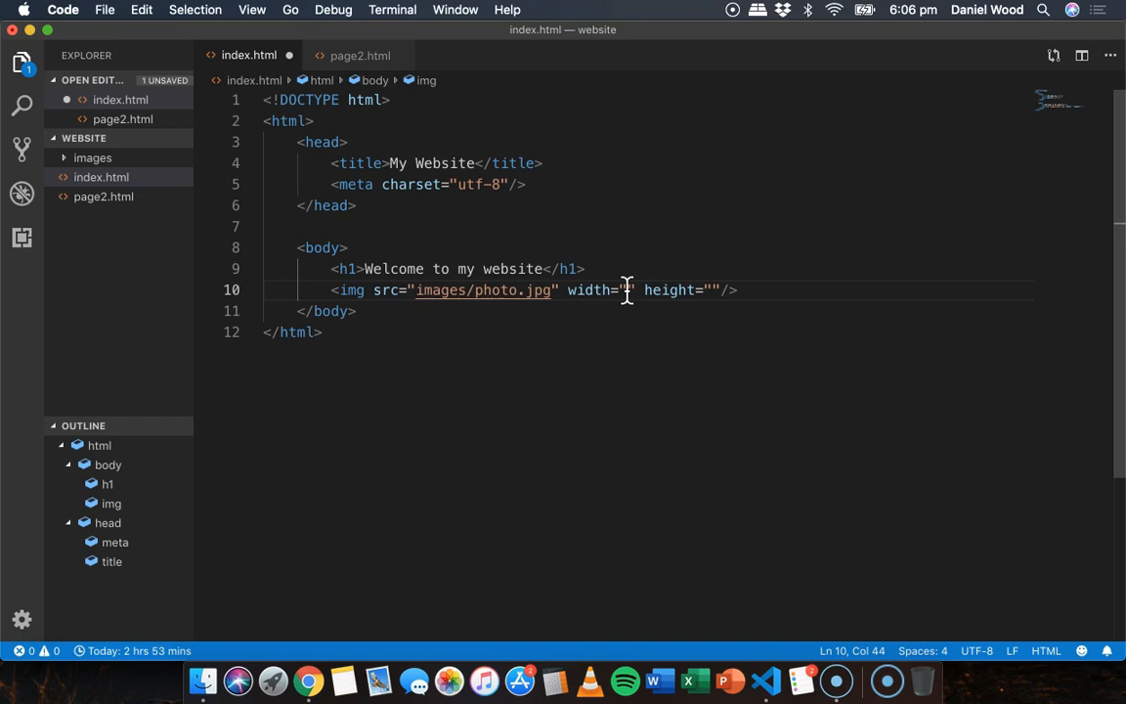
pyautogui.write('426')
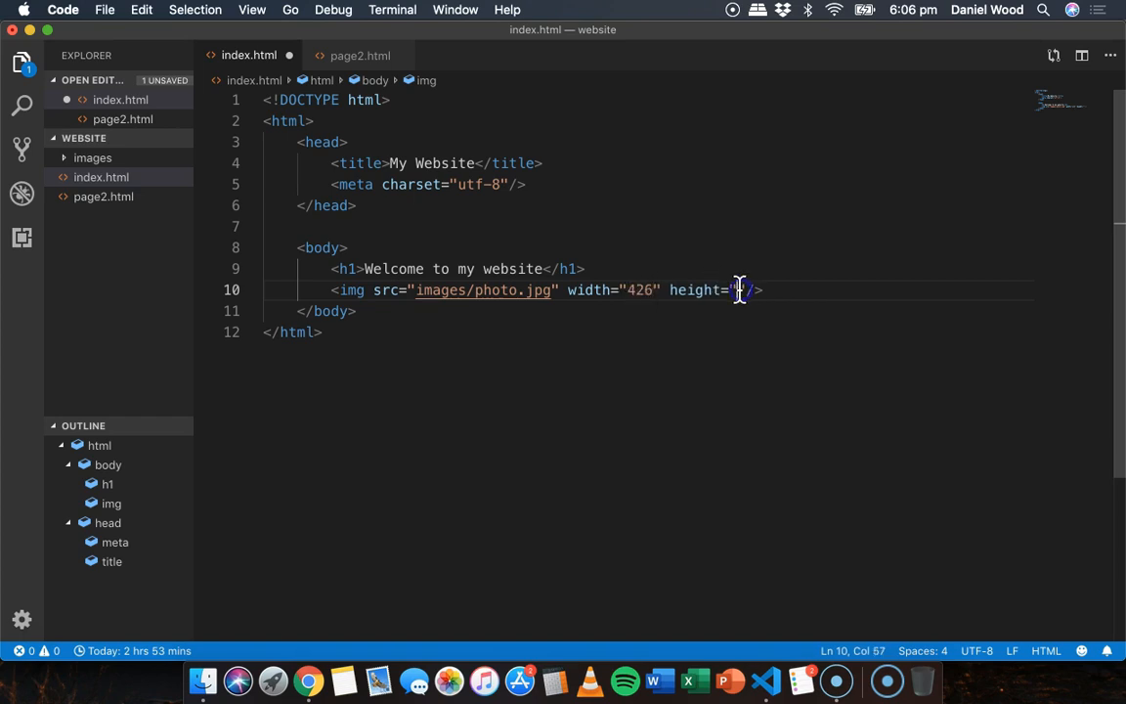
pyautogui.write('284')
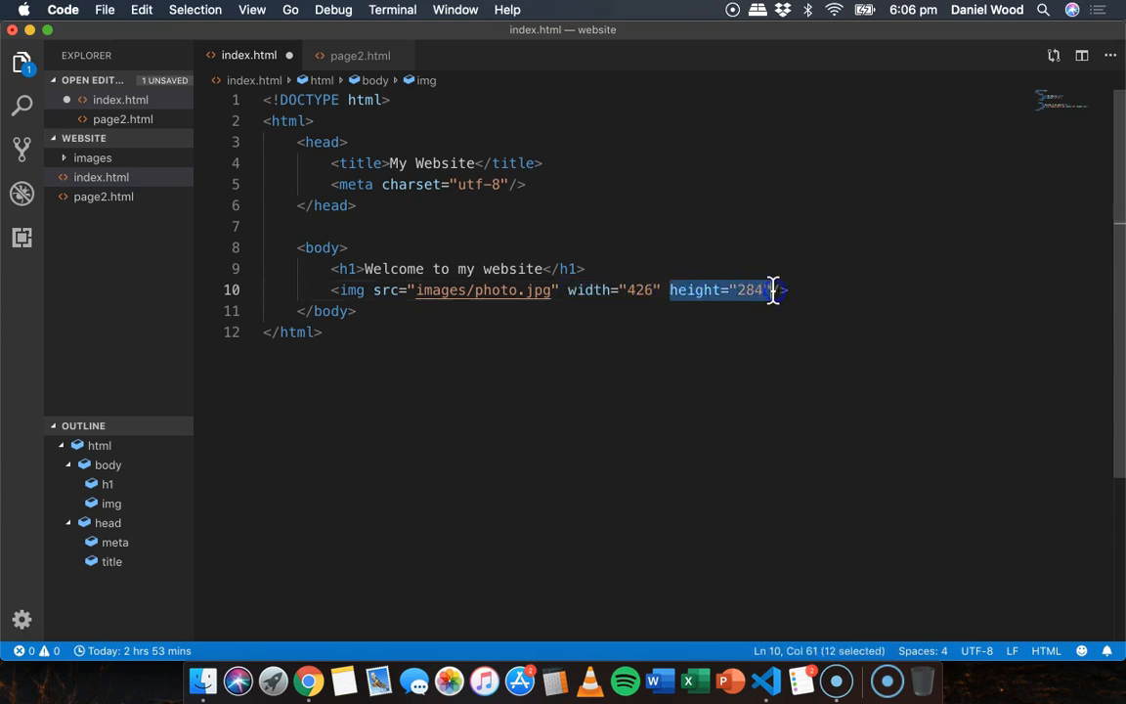
pyautogui.click(305, 678)
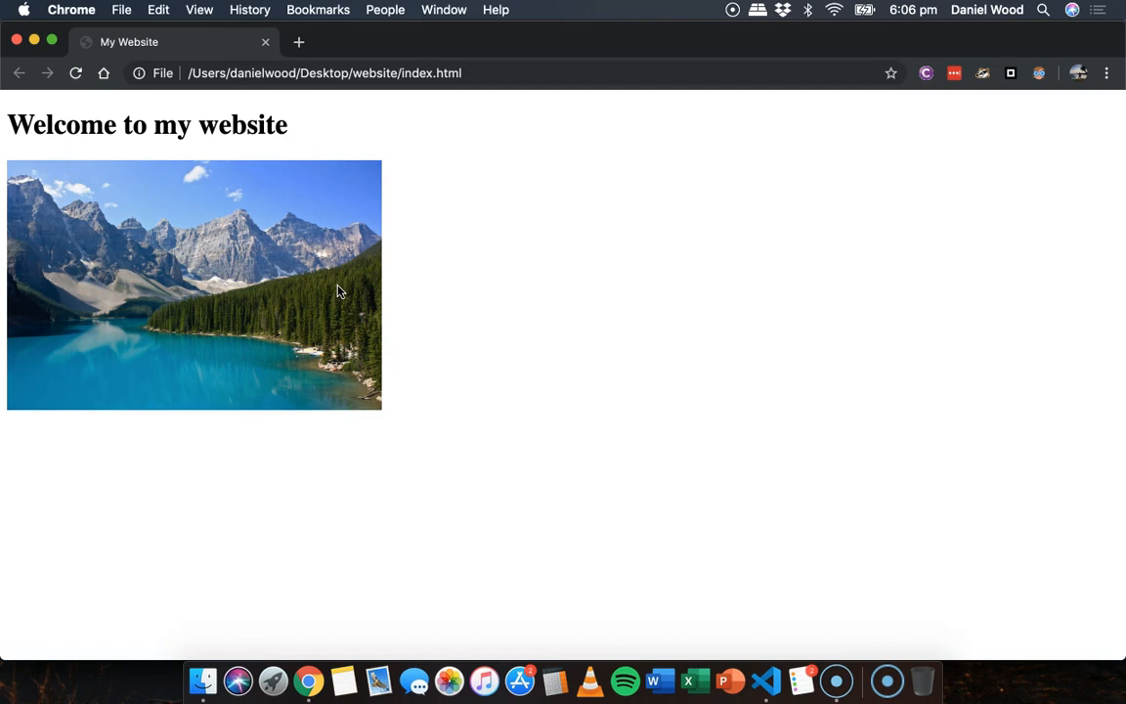
pyautogui.moveTo(791, 621)
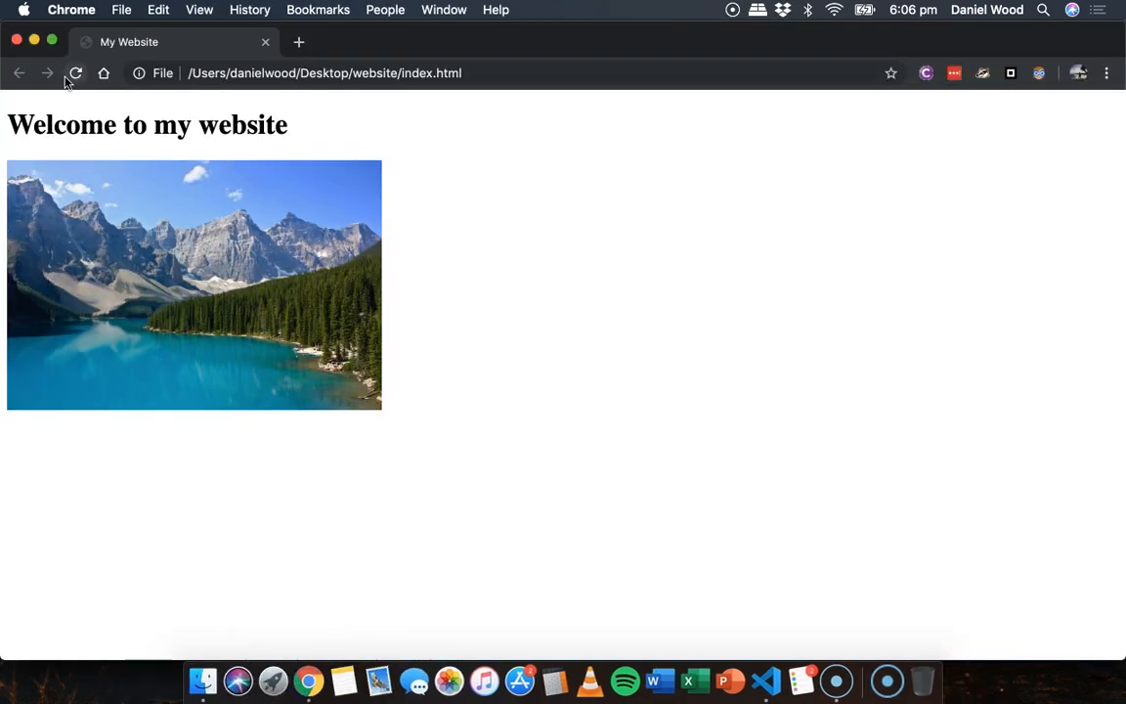
# - Reload the Chrome preview to show the photo at 426 by 284
pyautogui.click(76, 73)
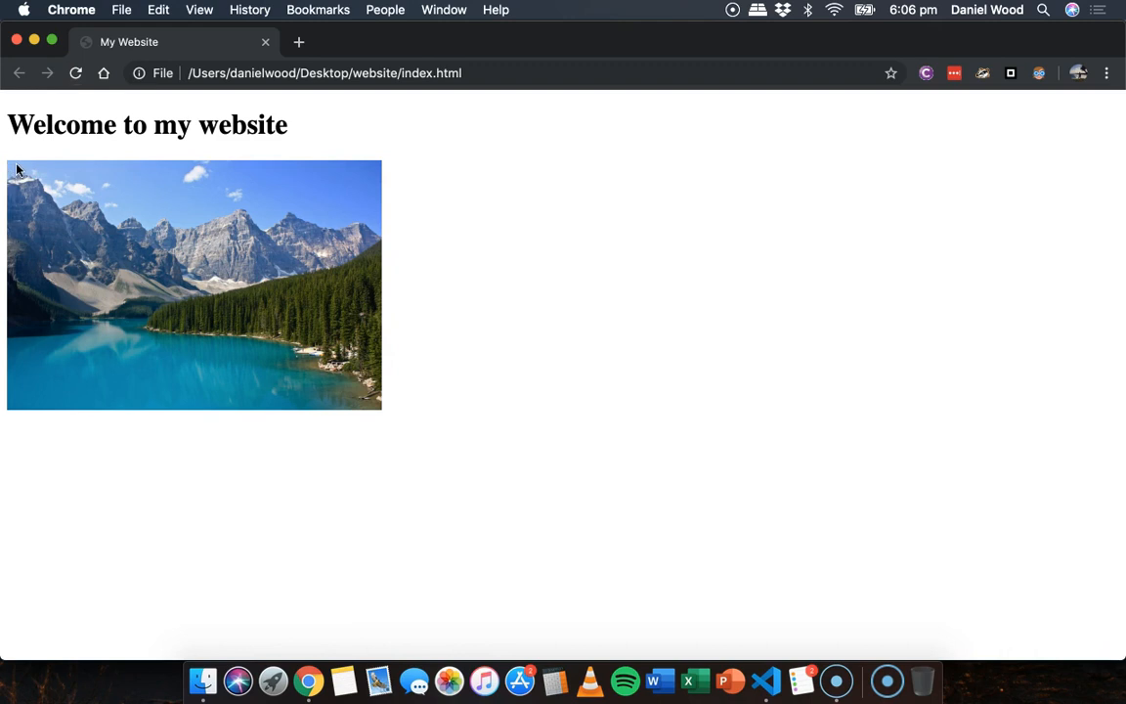
pyautogui.moveTo(374, 166)
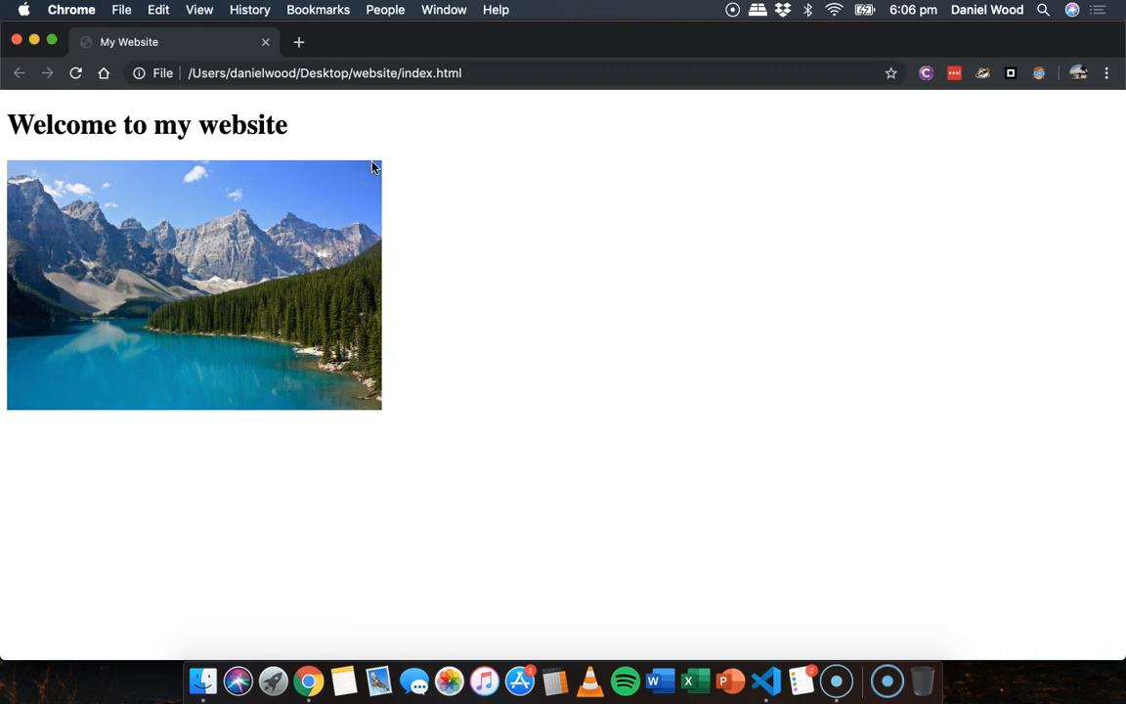
pyautogui.moveTo(410, 227)
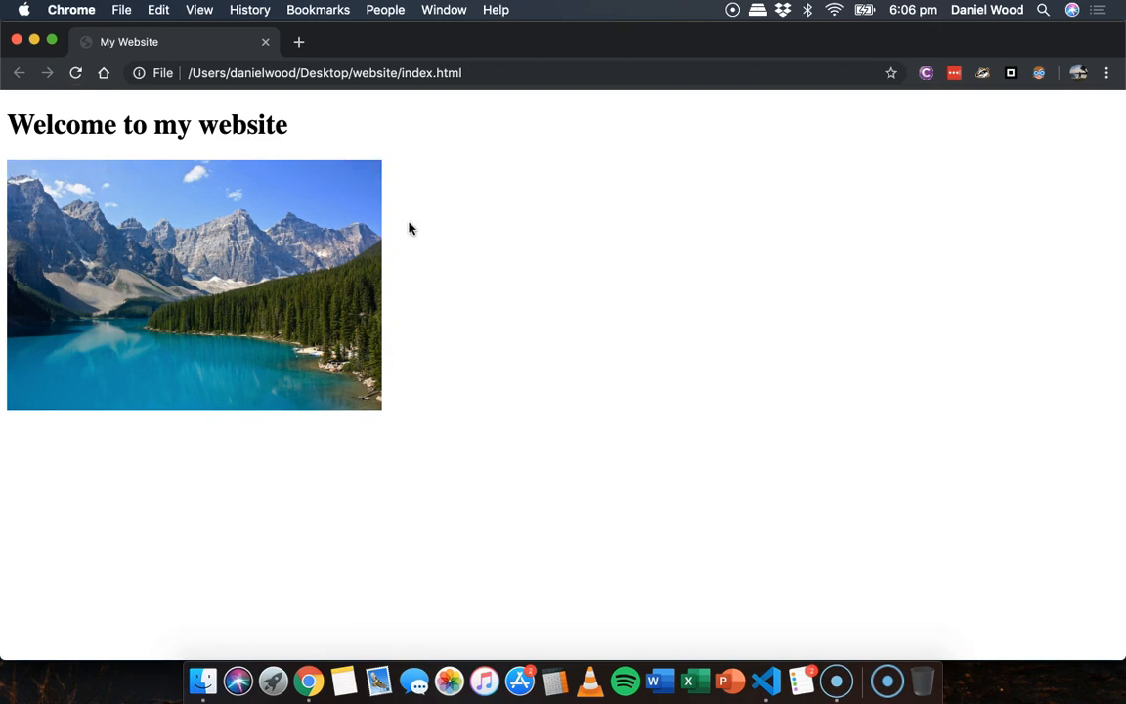
pyautogui.moveTo(389, 262)
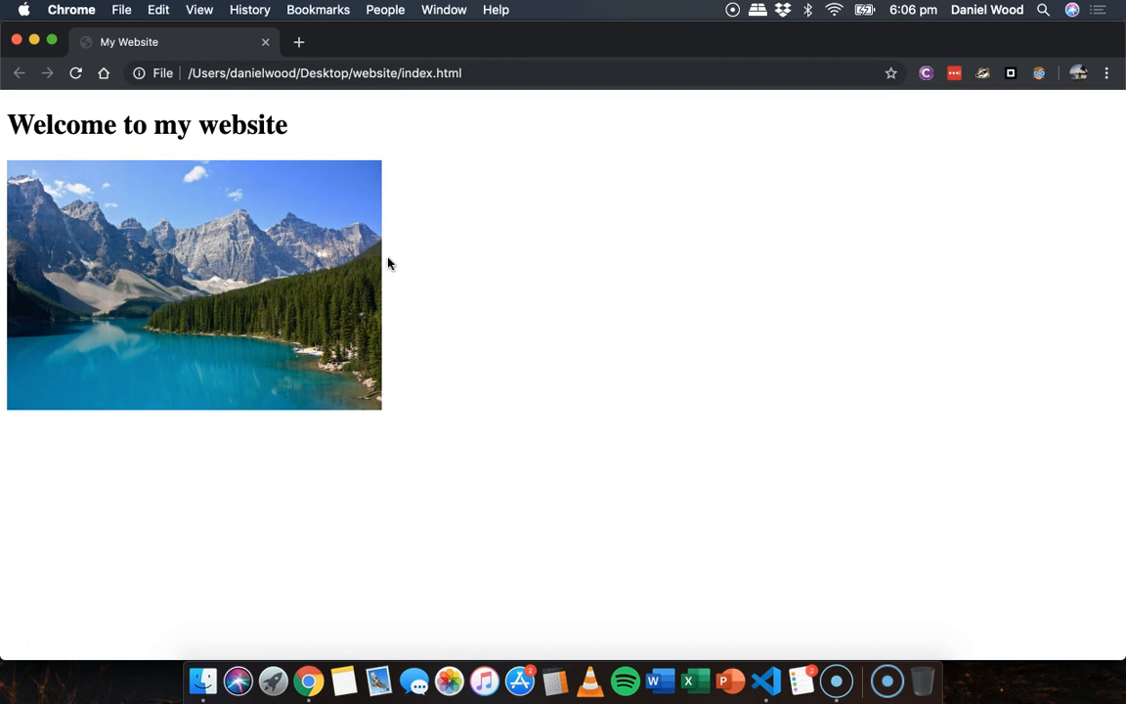
pyautogui.moveTo(342, 180)
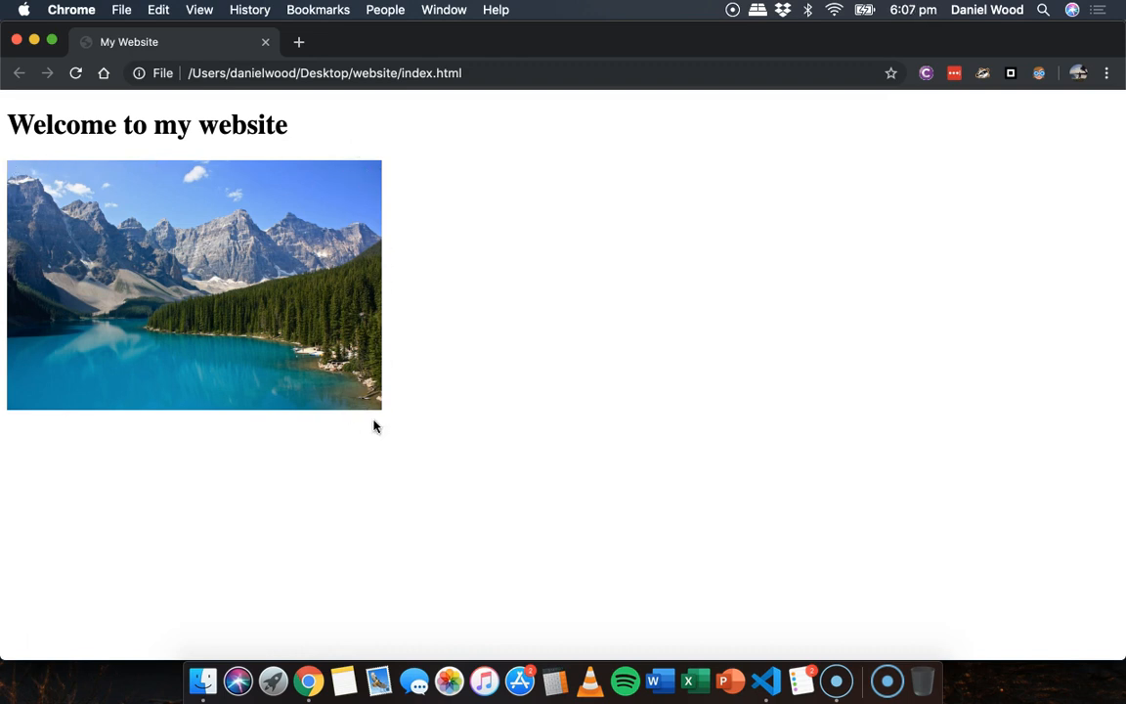
pyautogui.moveTo(669, 565)
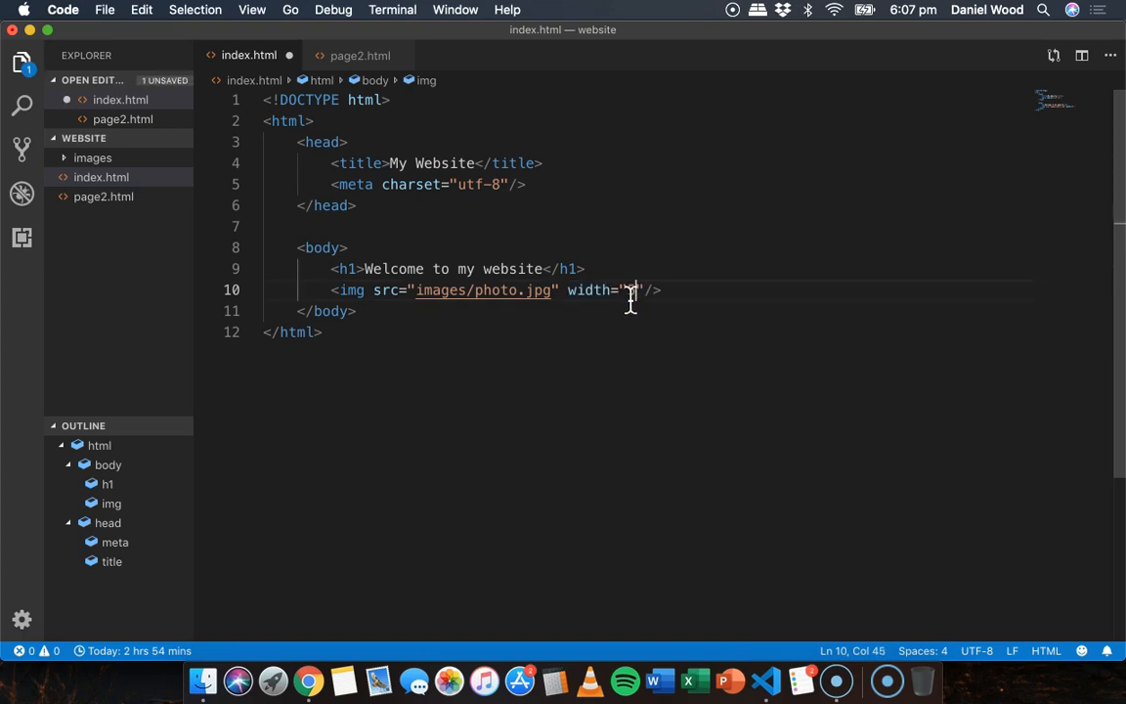
# - Make the img width 50% with no height attribute
pyautogui.write('50%')
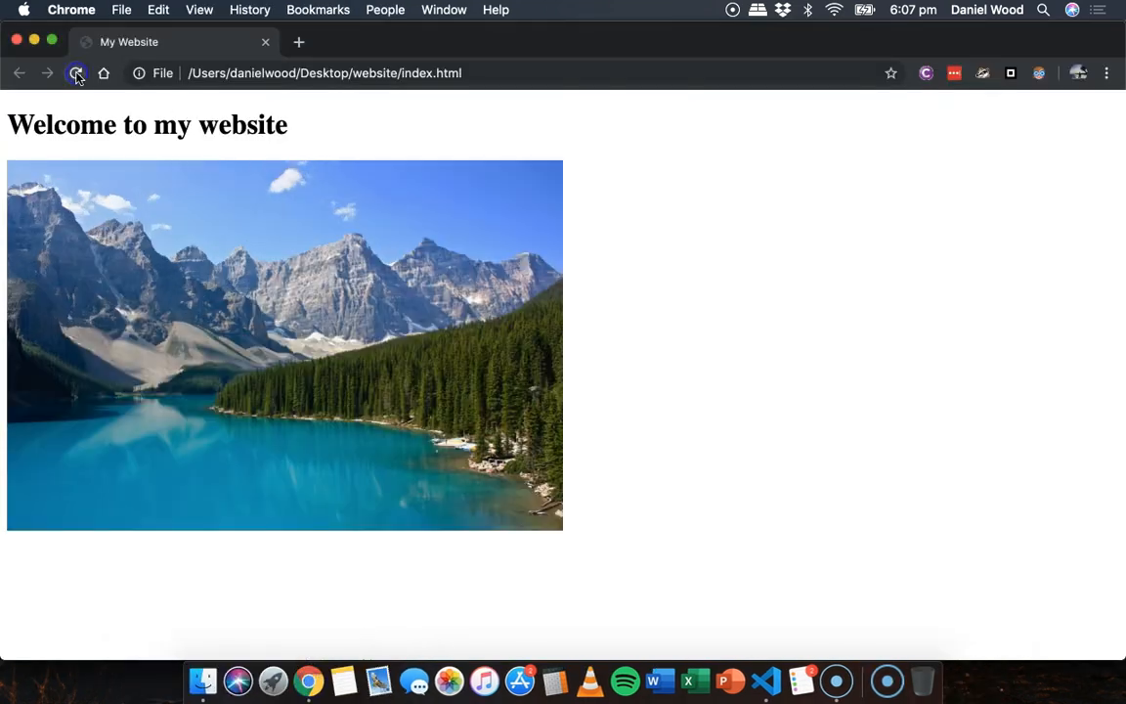
# - Reload Chrome for the half-width photo, then start an alt attribute in the img tag
pyautogui.click(76, 75)
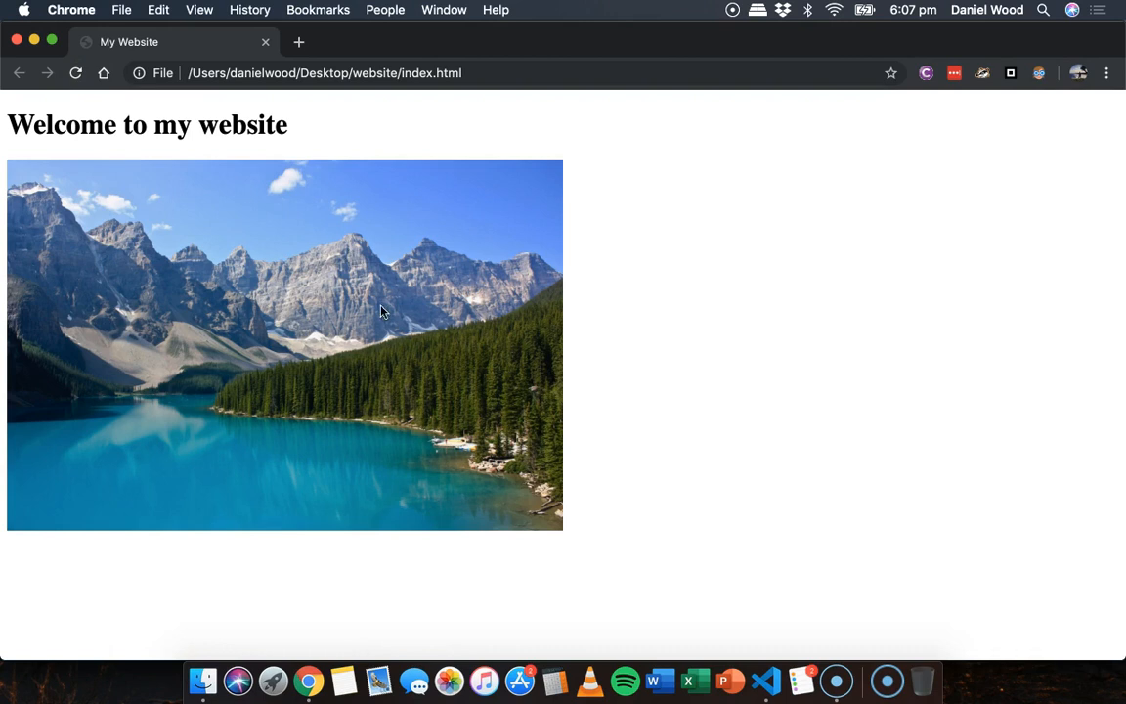
pyautogui.moveTo(739, 626)
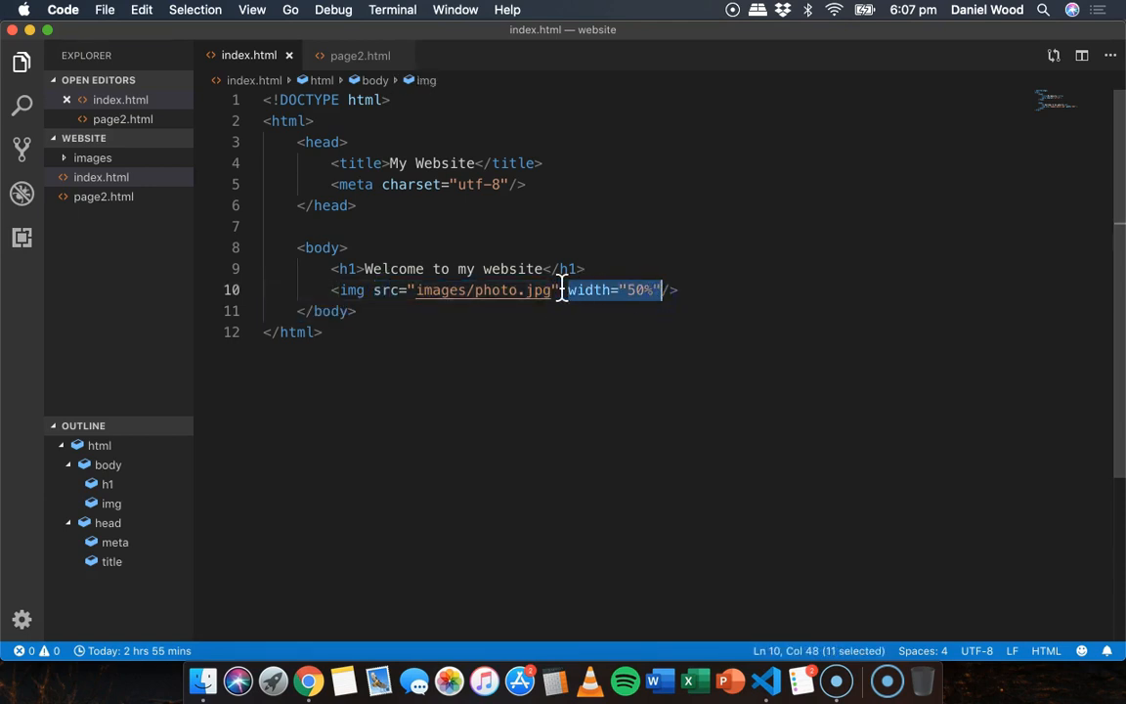
pyautogui.write('alt="')
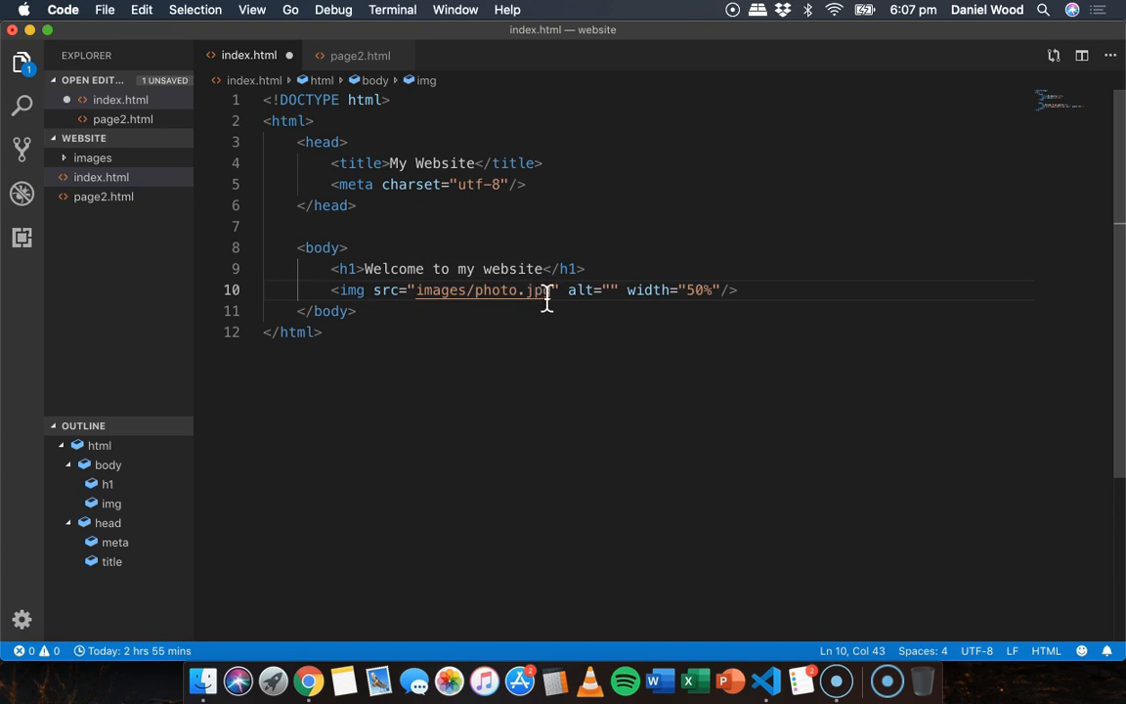
pyautogui.moveTo(484, 290)
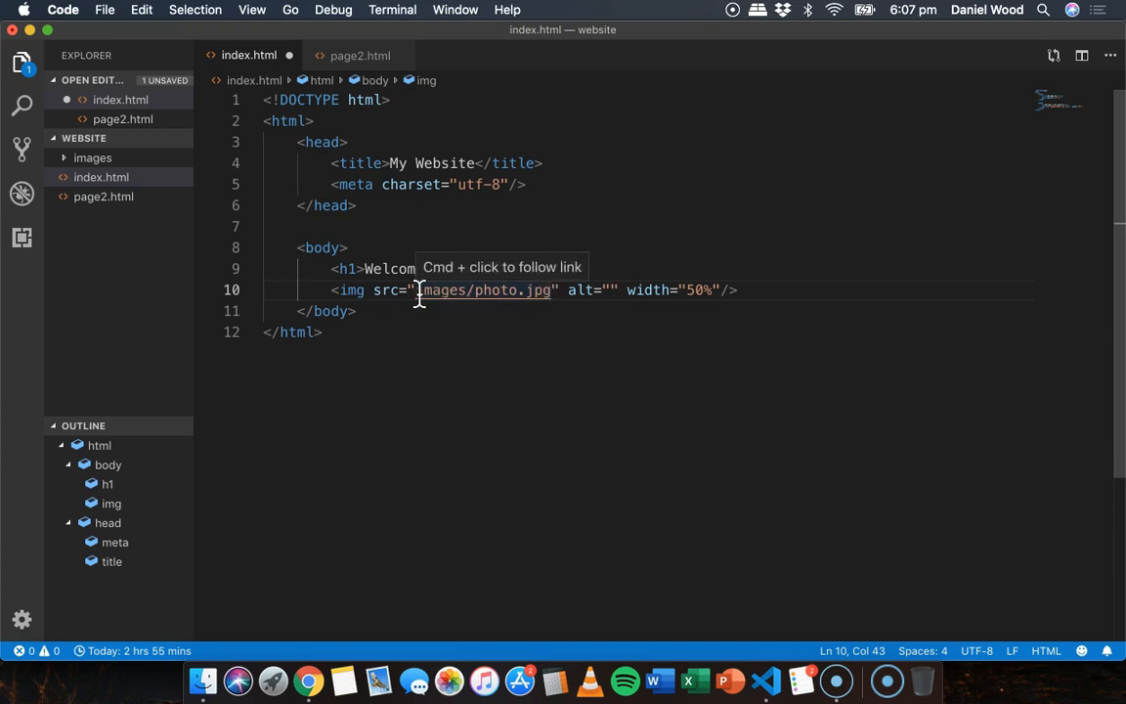
# - Set alt="Landscape photo" and shorten src to images/photo.j, then save
pyautogui.doubleClick(484, 290)
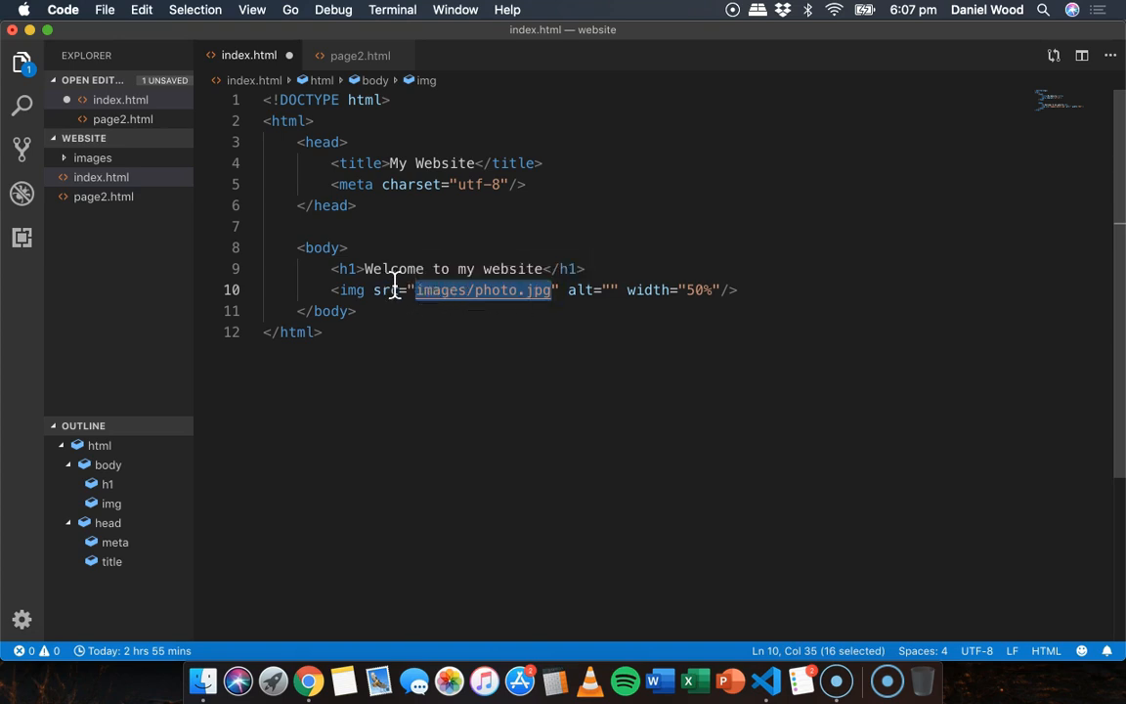
pyautogui.moveTo(548, 283)
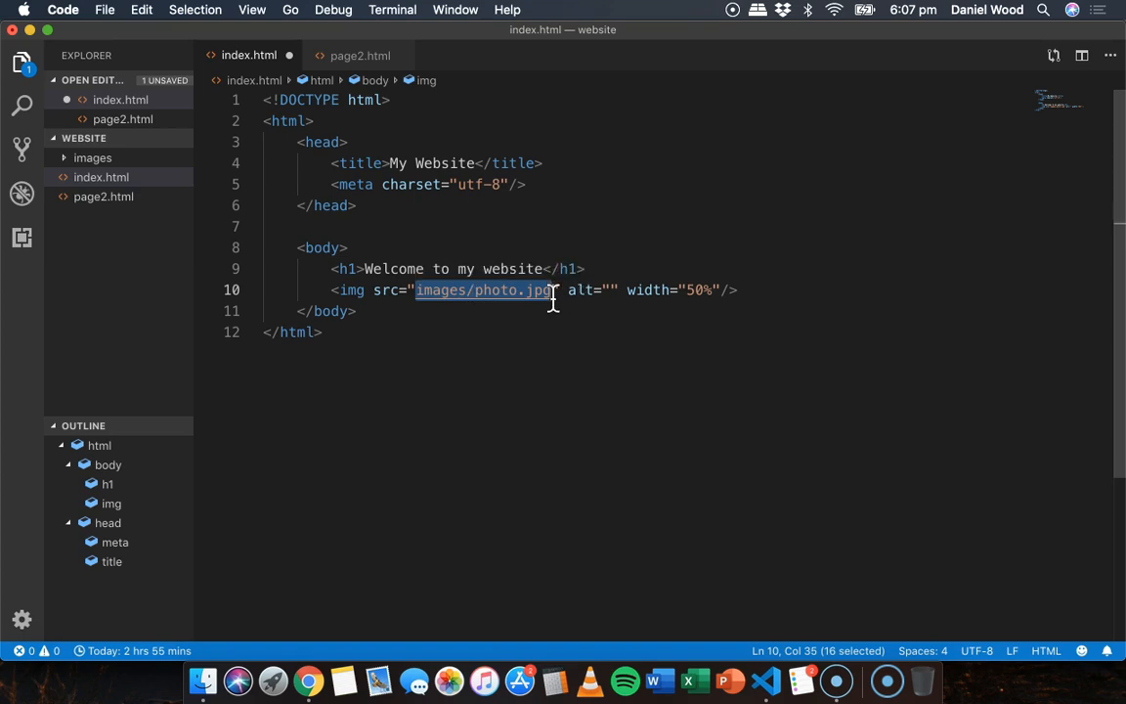
pyautogui.click(606, 289)
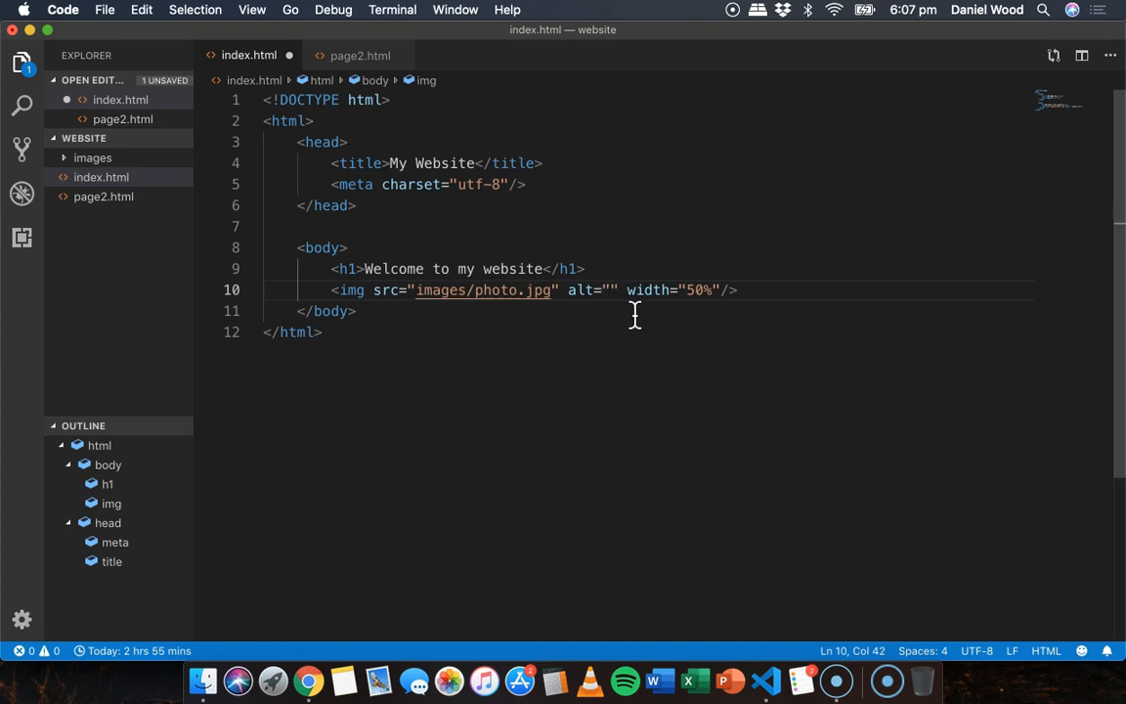
pyautogui.write('Lands')
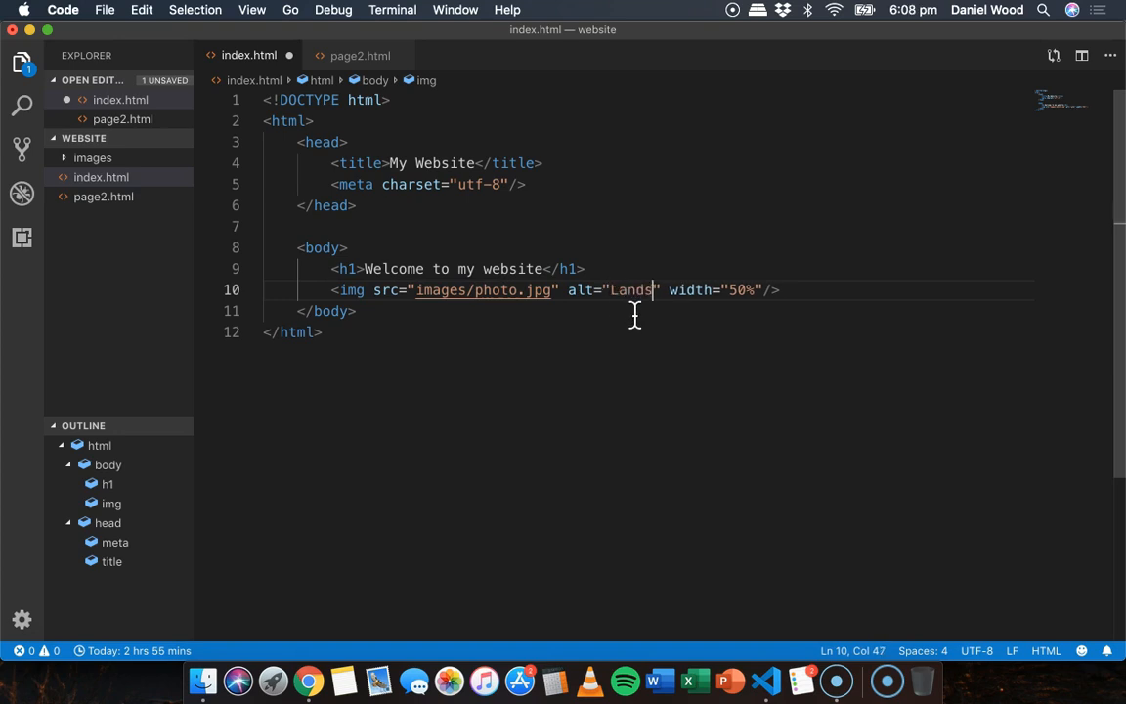
pyautogui.write('cape photo')
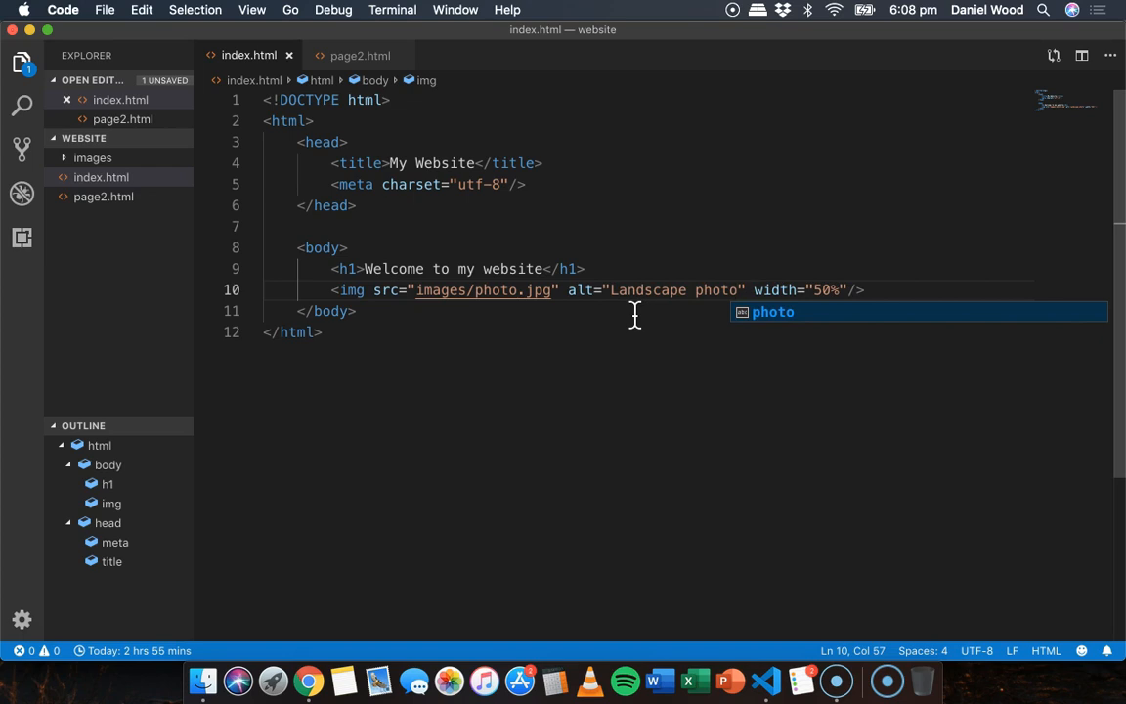
pyautogui.click(309, 680)
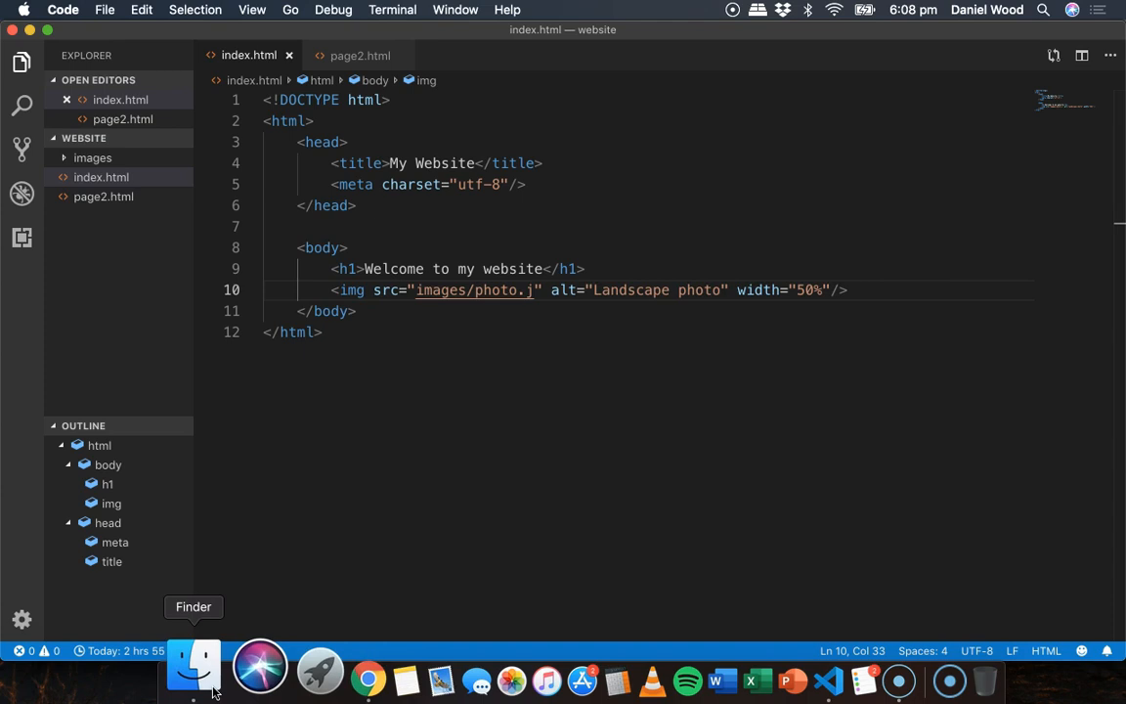
# - View the alt-text fallback in Chrome, then restore src to images/photo.jpg so the photo returns
pyautogui.click(191, 674)
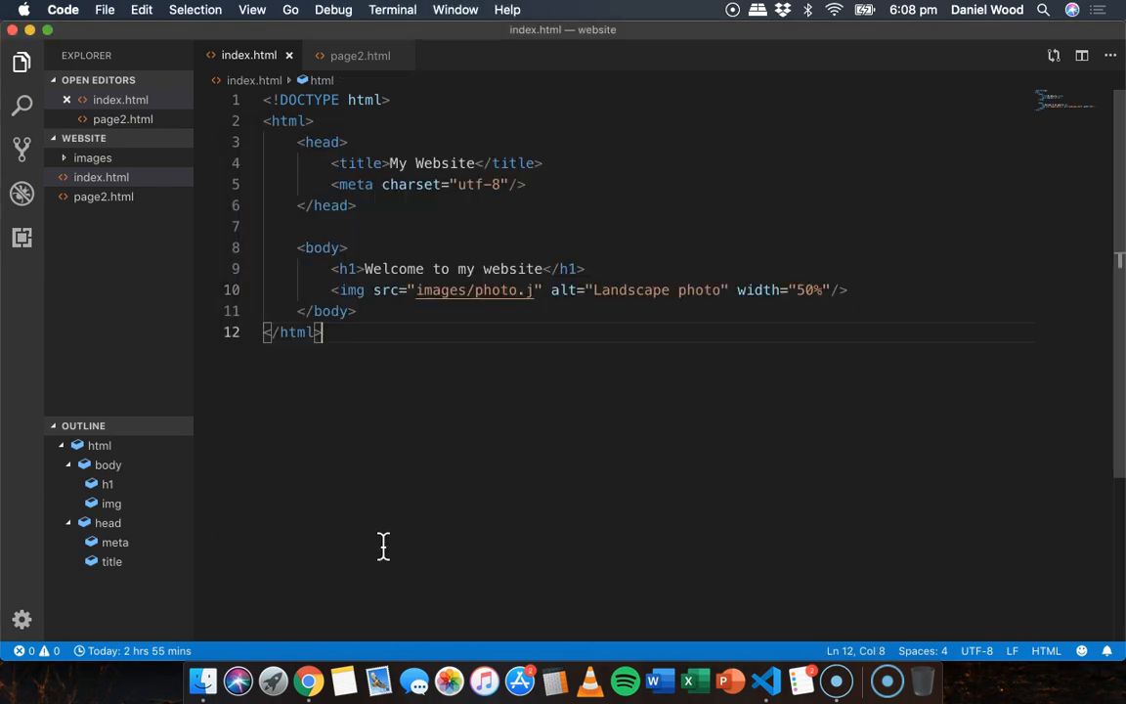
pyautogui.click(309, 673)
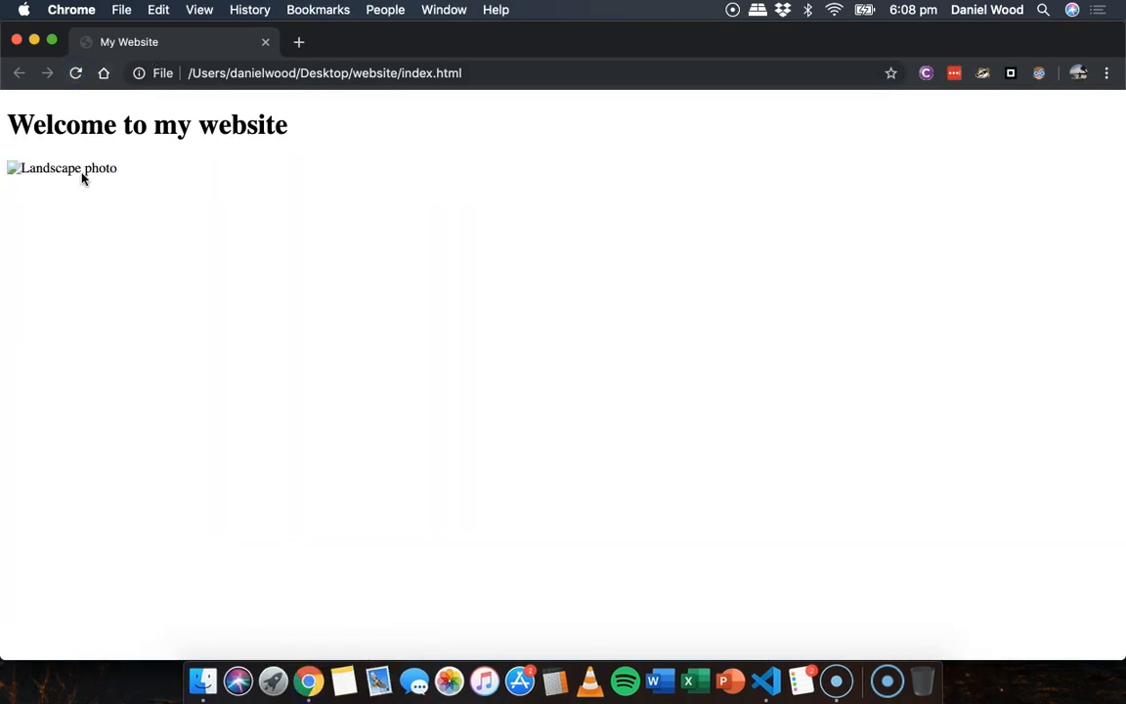
pyautogui.moveTo(72, 188)
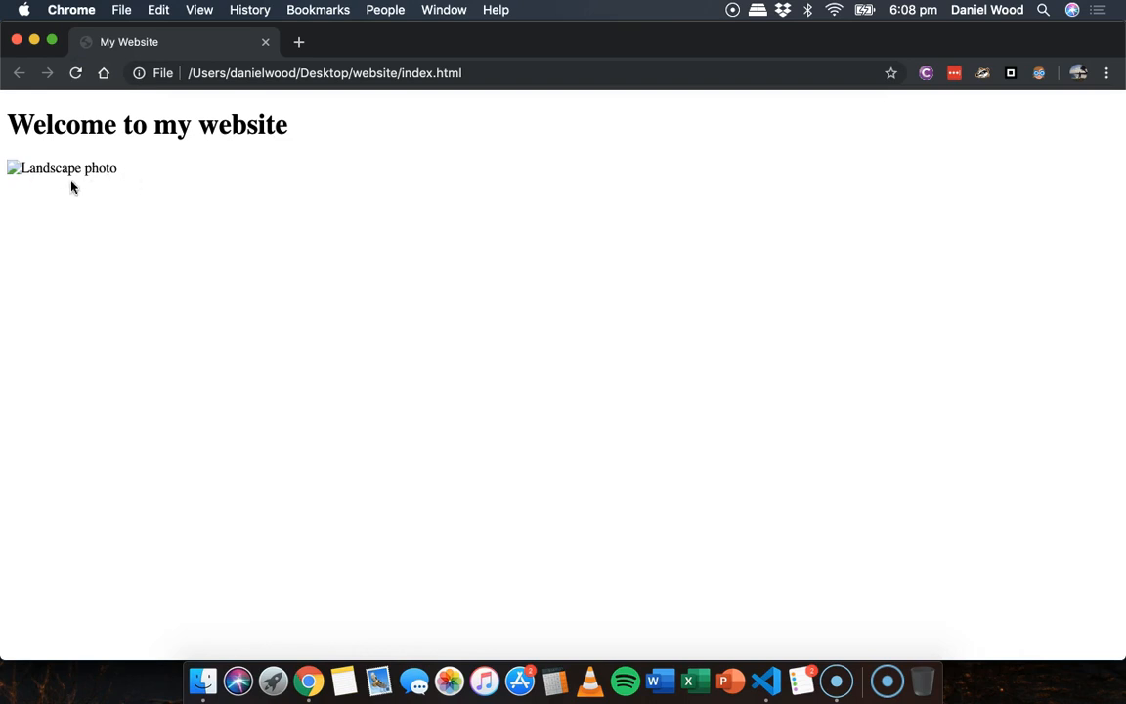
pyautogui.click(766, 674)
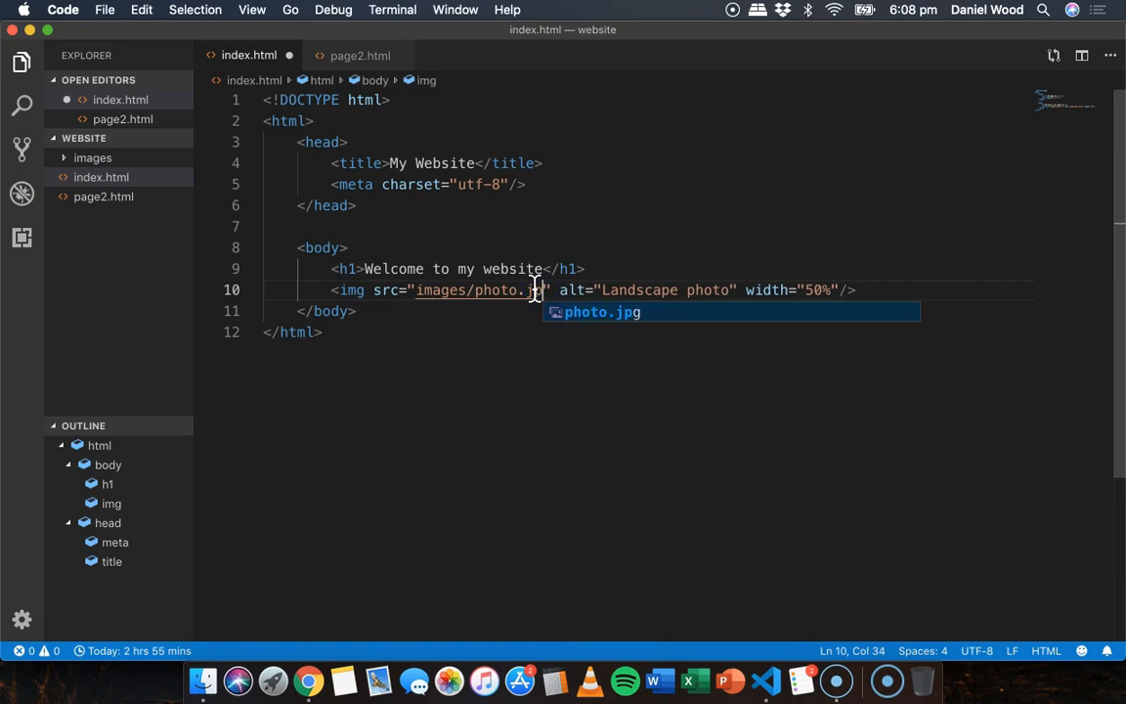
pyautogui.click(309, 680)
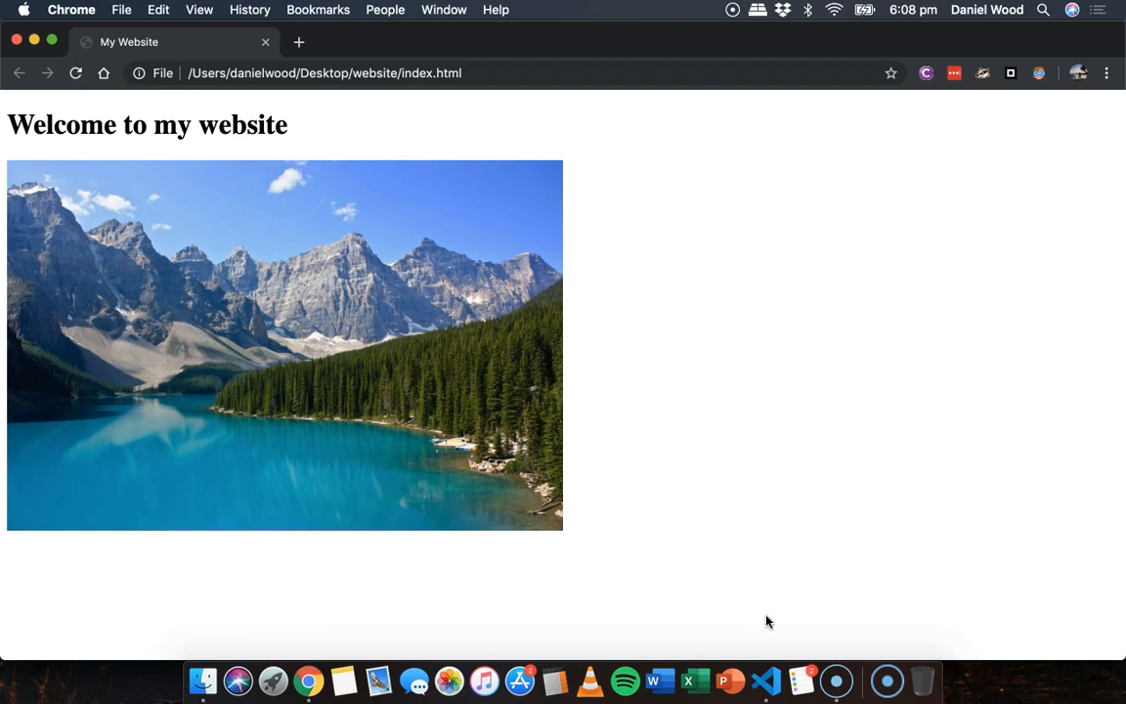
pyautogui.click(766, 680)
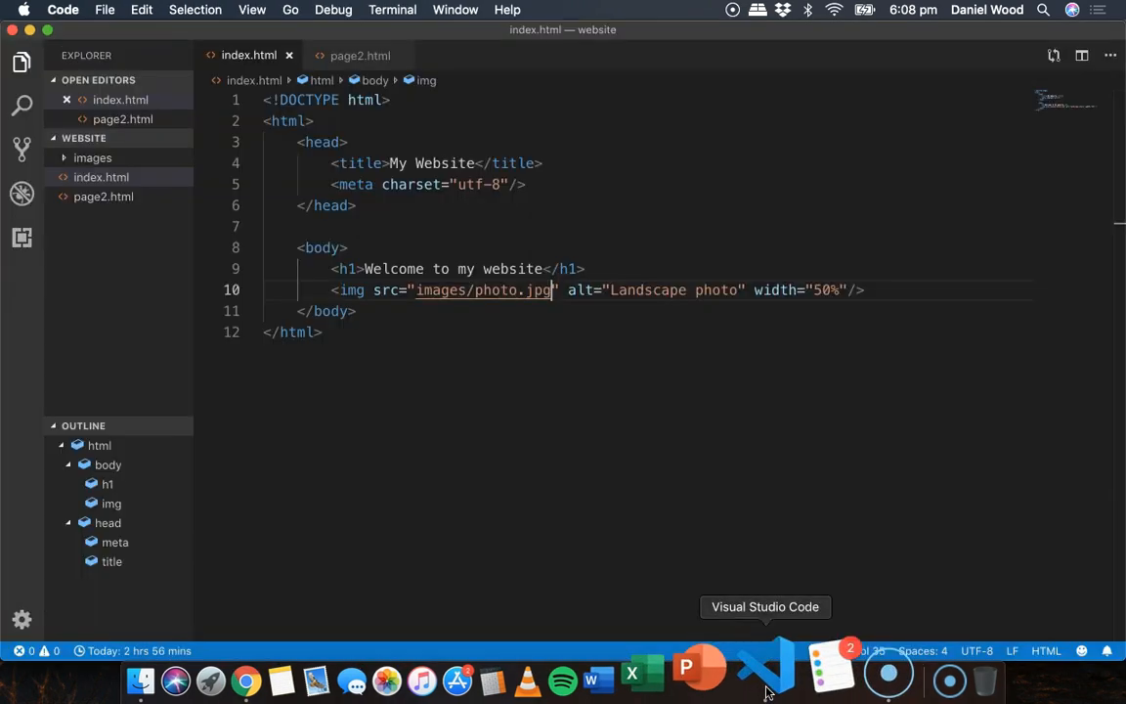
# - Highlight the photo path and its jpg extension in the img src
pyautogui.doubleClick(438, 289)
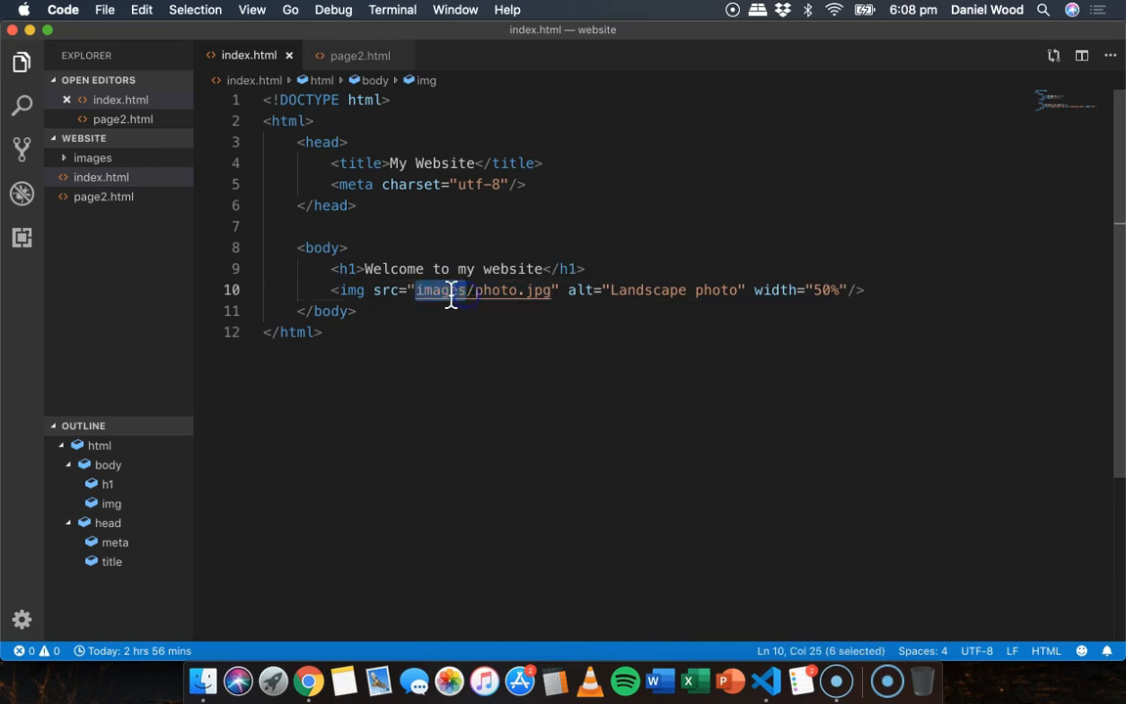
pyautogui.moveTo(449, 289)
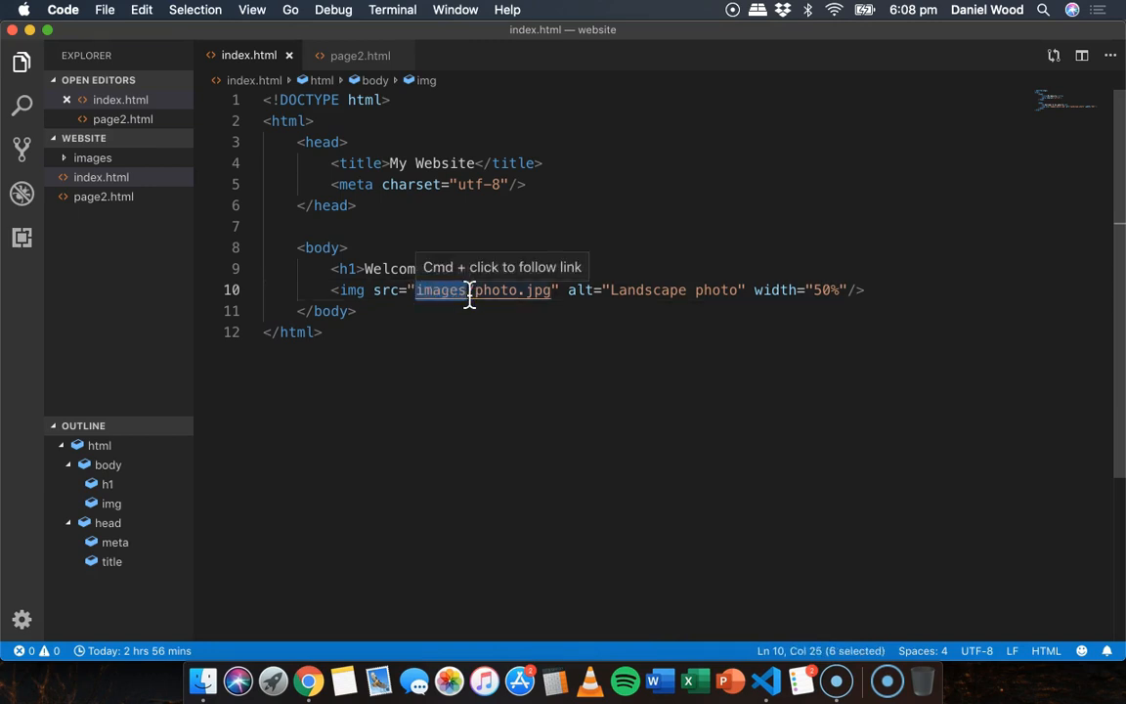
pyautogui.doubleClick(492, 289)
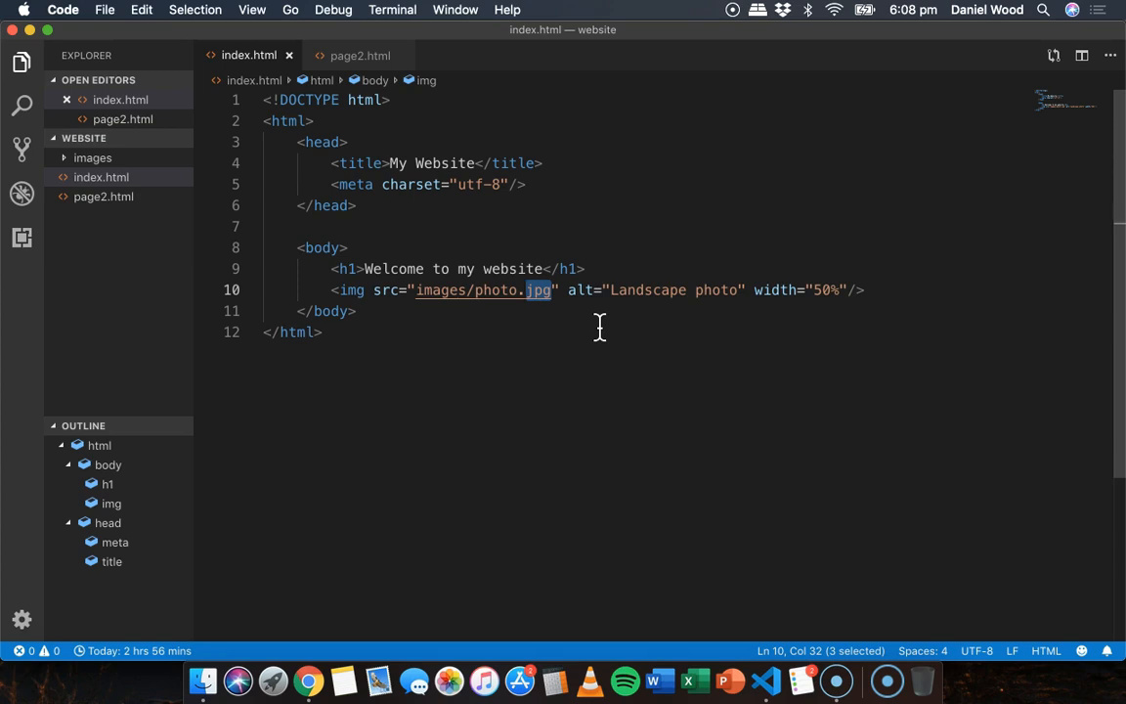
pyautogui.moveTo(714, 277)
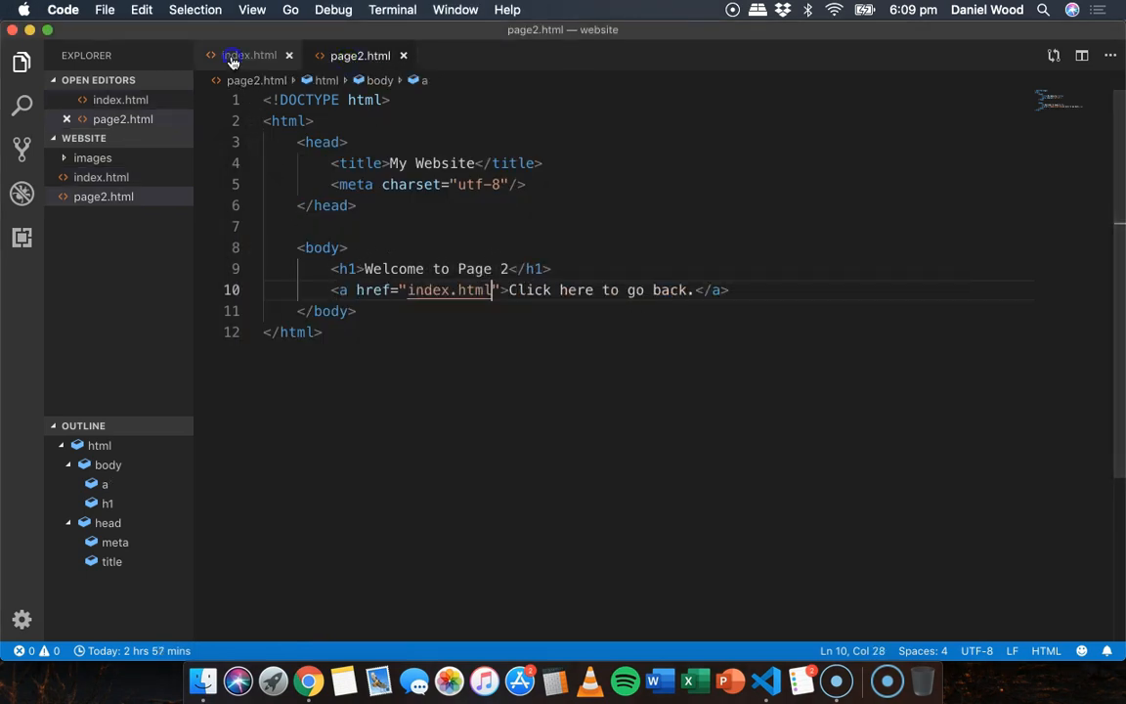
# - In index.html, add <a href="page2.html"> using the file-name suggestion
pyautogui.click(248, 54)
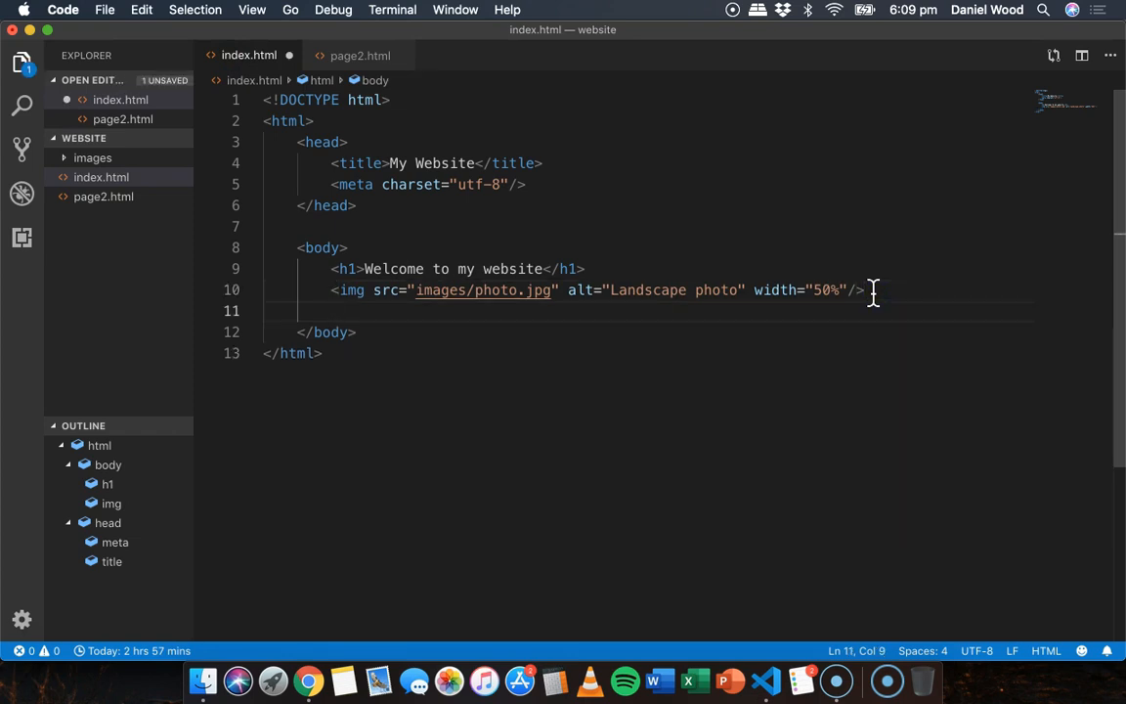
pyautogui.write('<a')
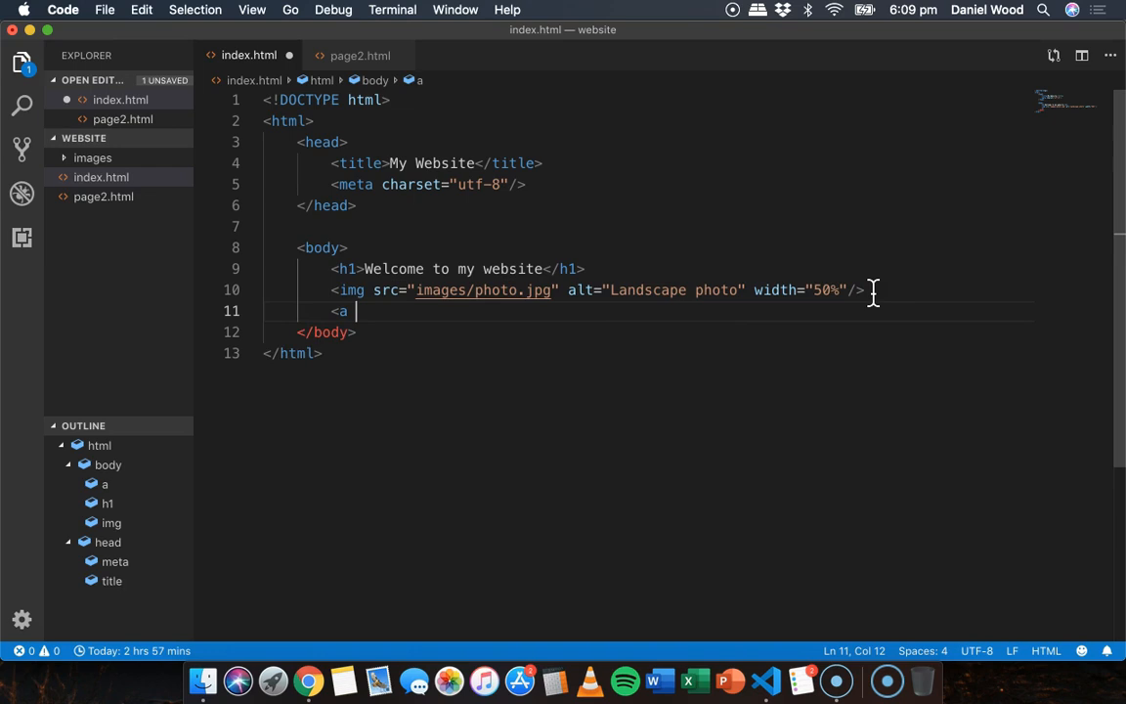
pyautogui.write('href=')
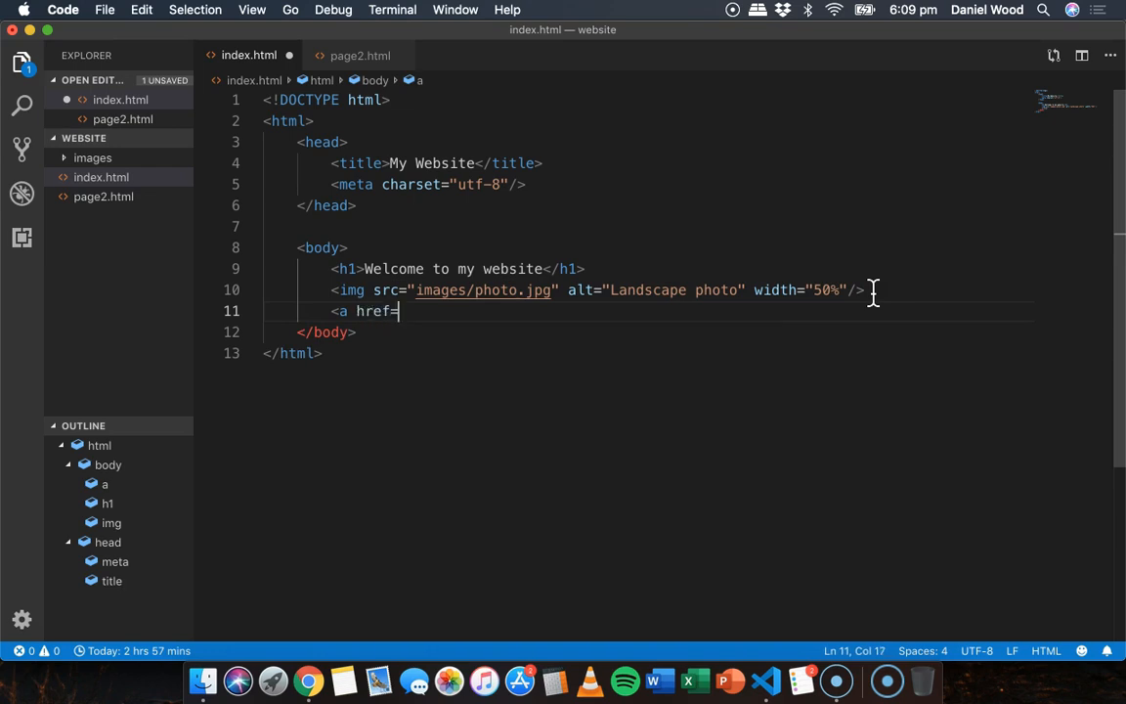
pyautogui.write('""')
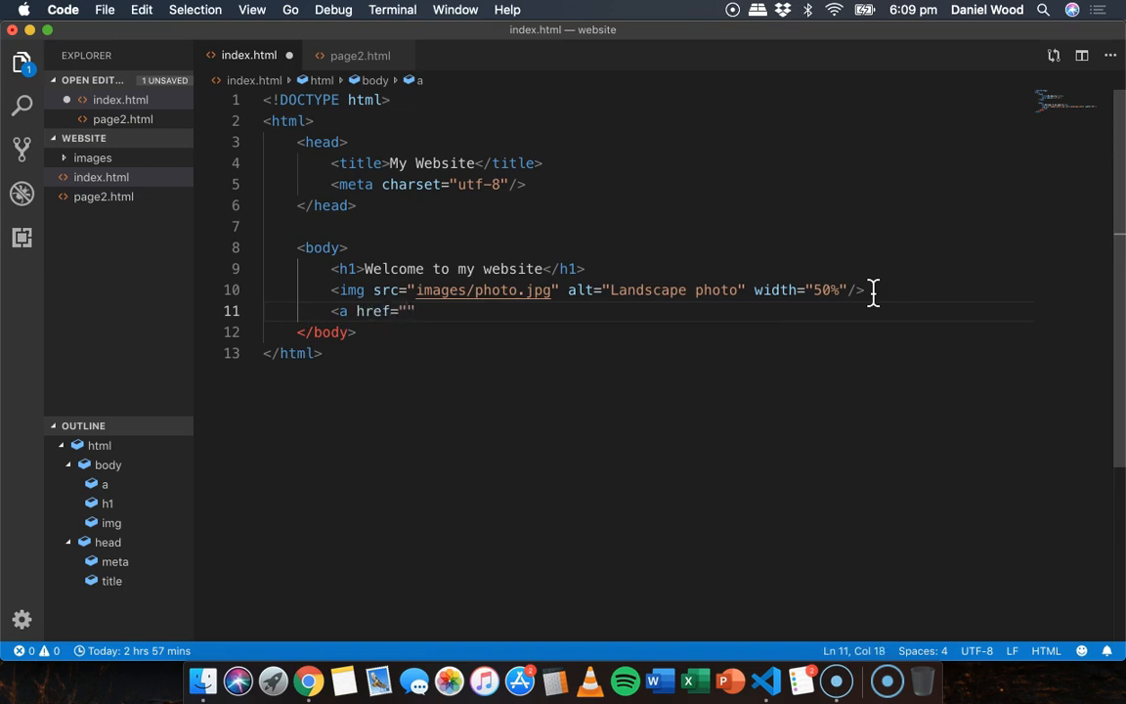
pyautogui.write('page')
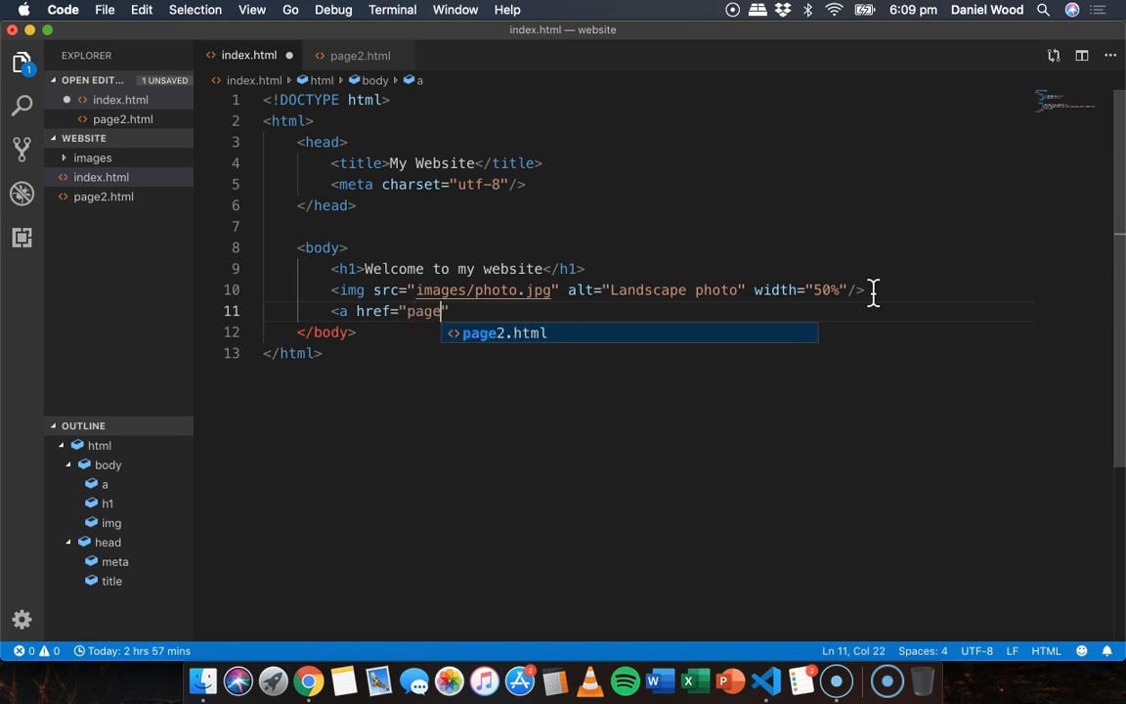
pyautogui.press('Tab')
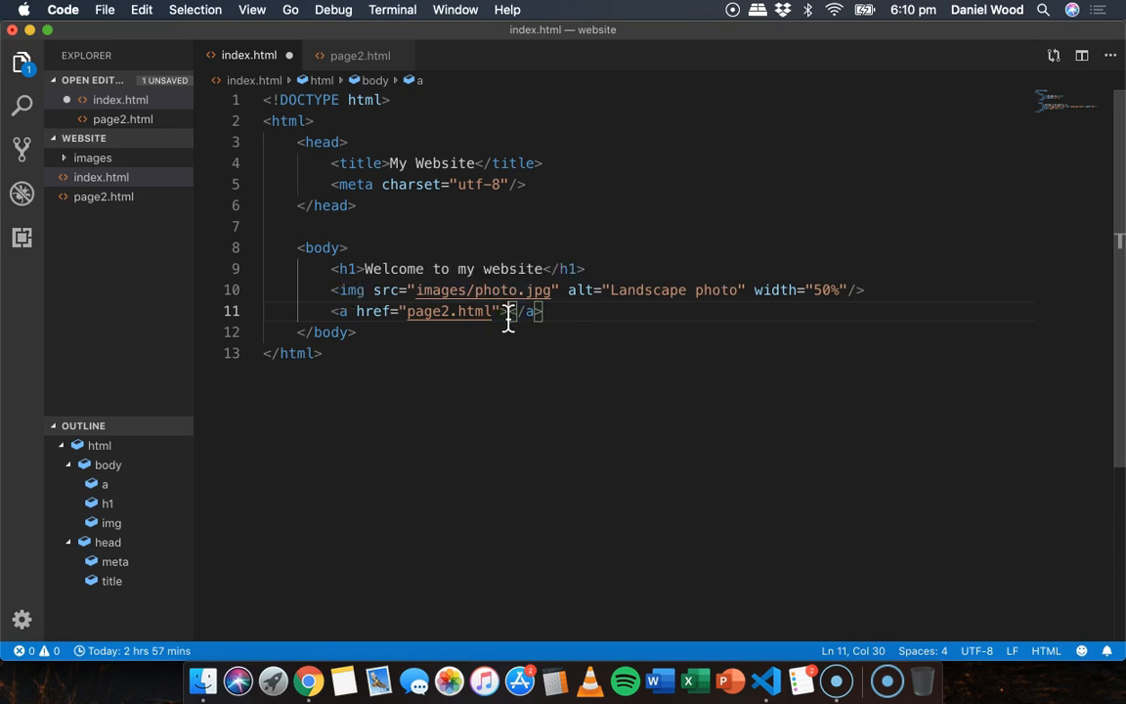
# - Start an <img src tag inside the page2.html link
pyautogui.write('<')
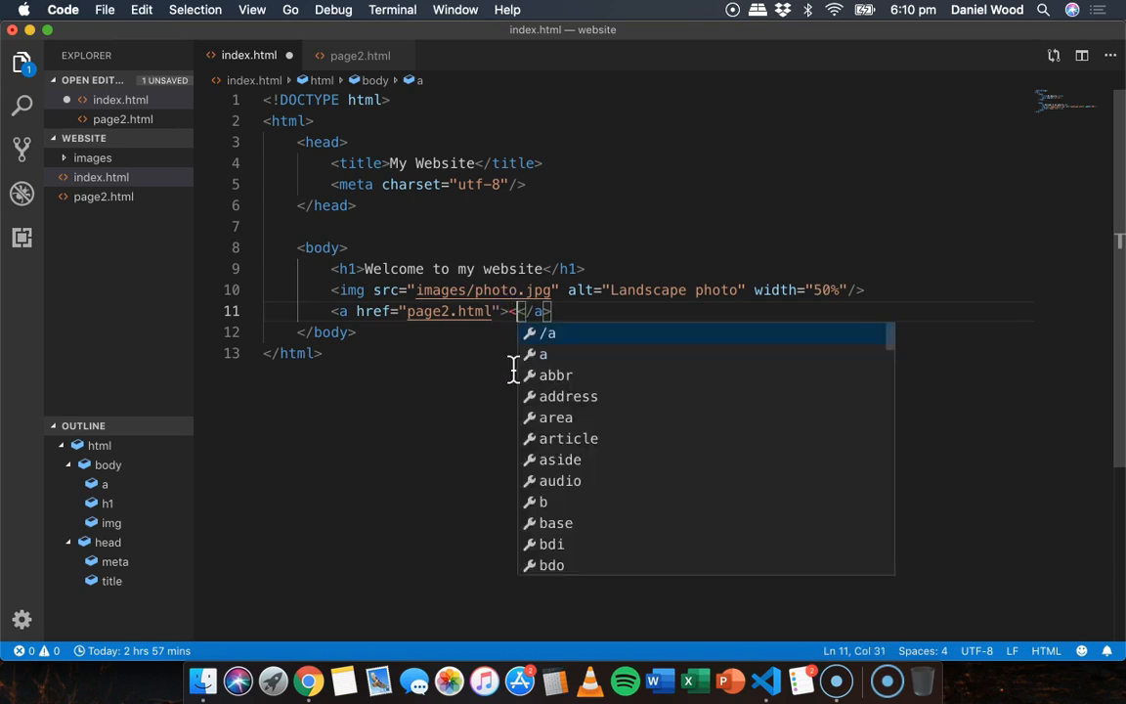
pyautogui.write('img src')
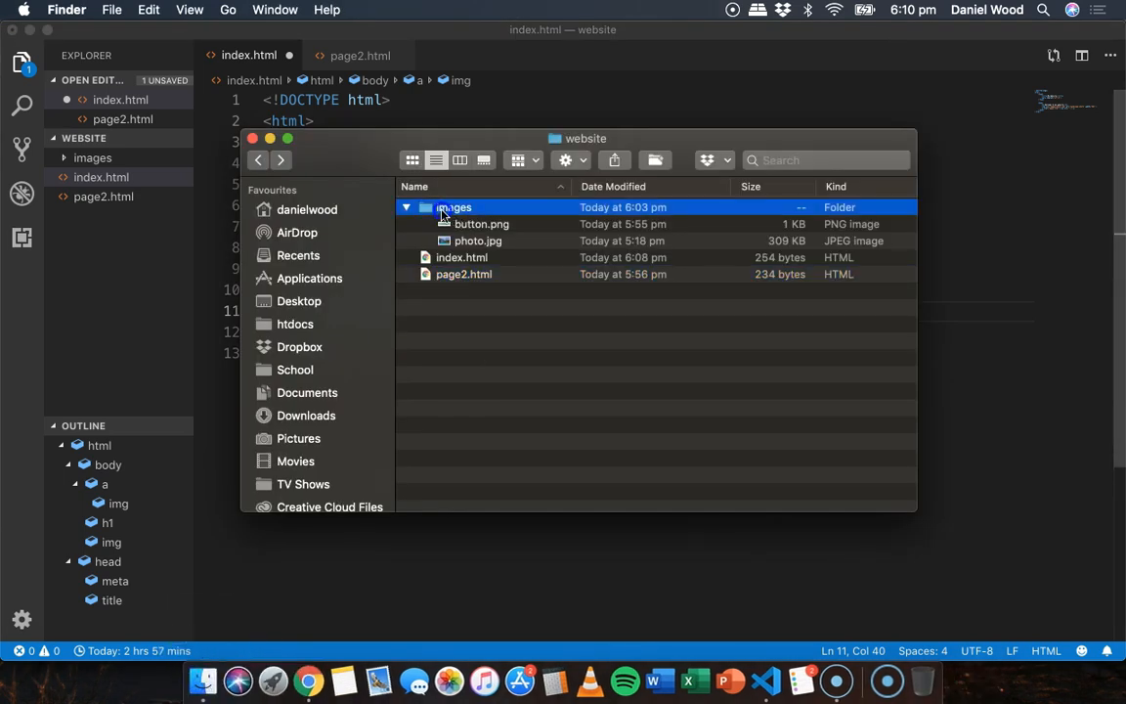
# - Point the link's image at images/button.png and add a <br> before the button link
pyautogui.click(481, 223)
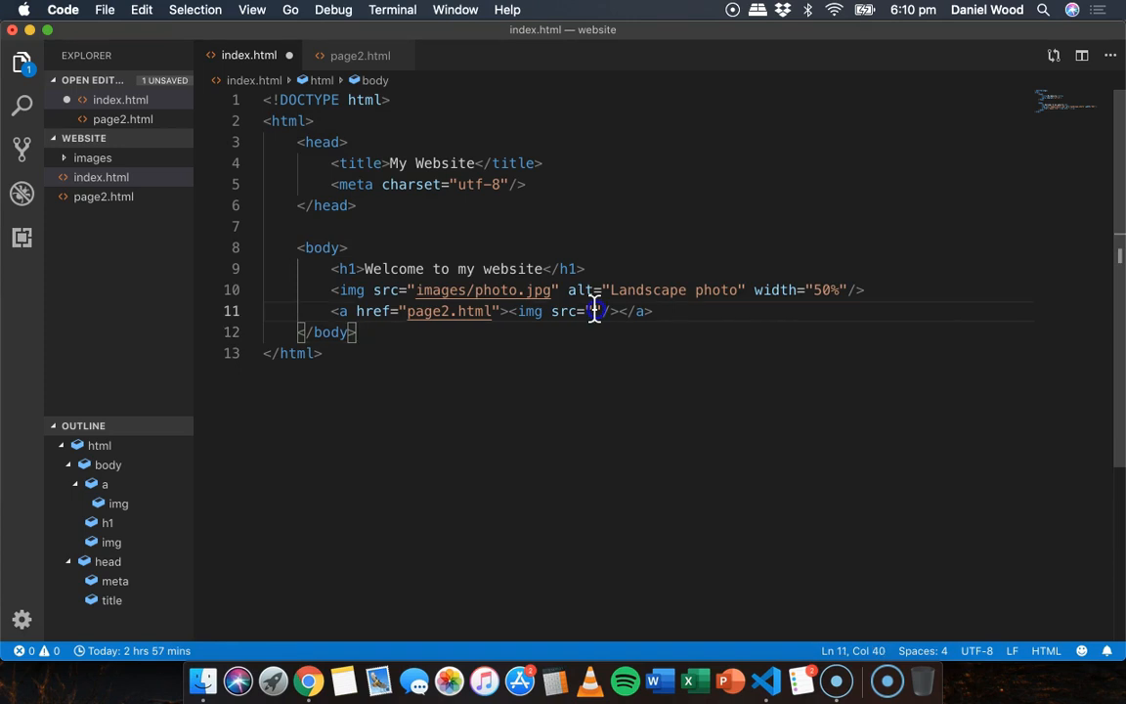
pyautogui.write('images/button.png')
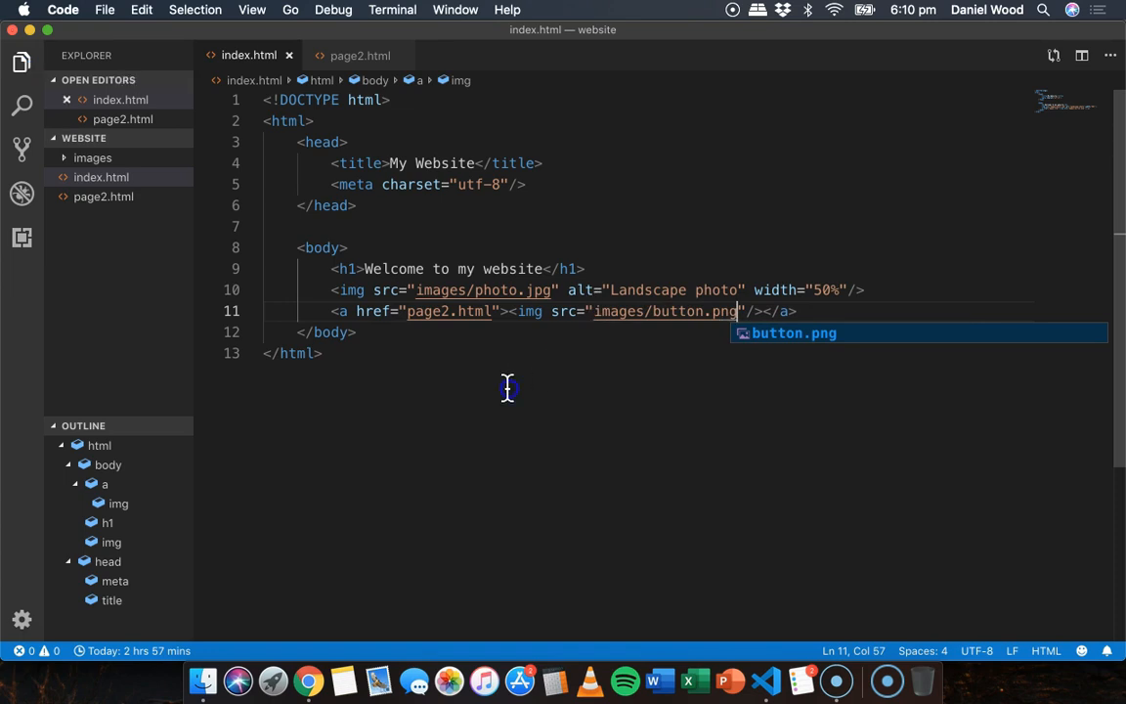
pyautogui.click(307, 680)
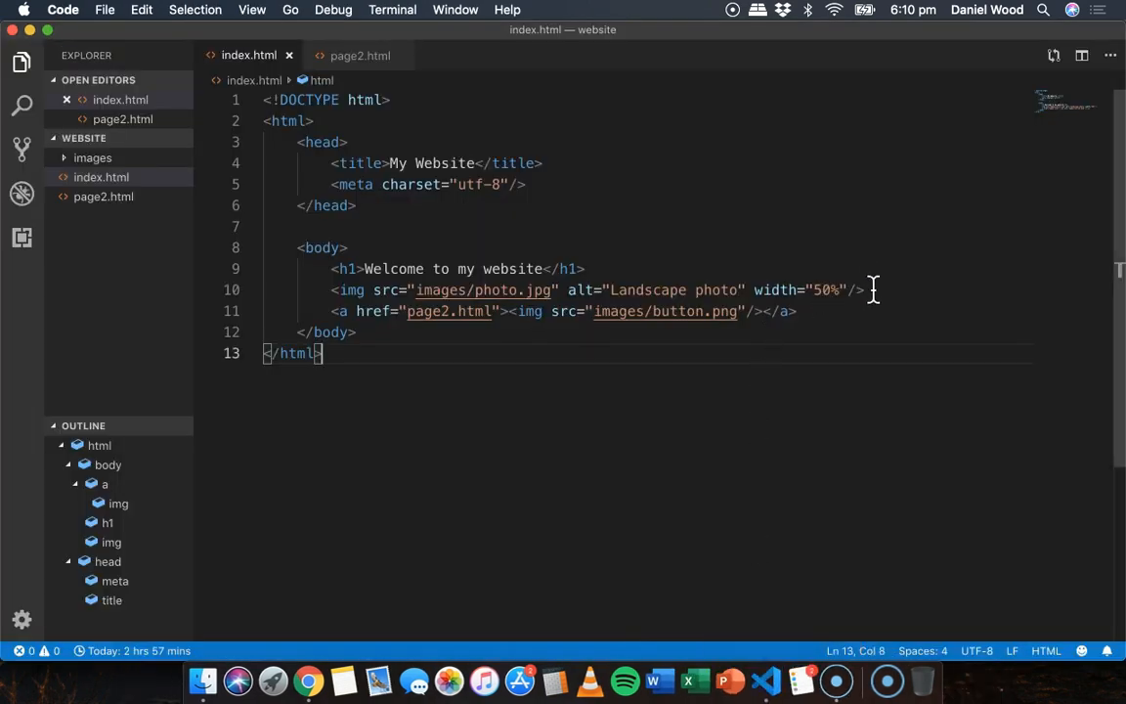
pyautogui.press('enter')
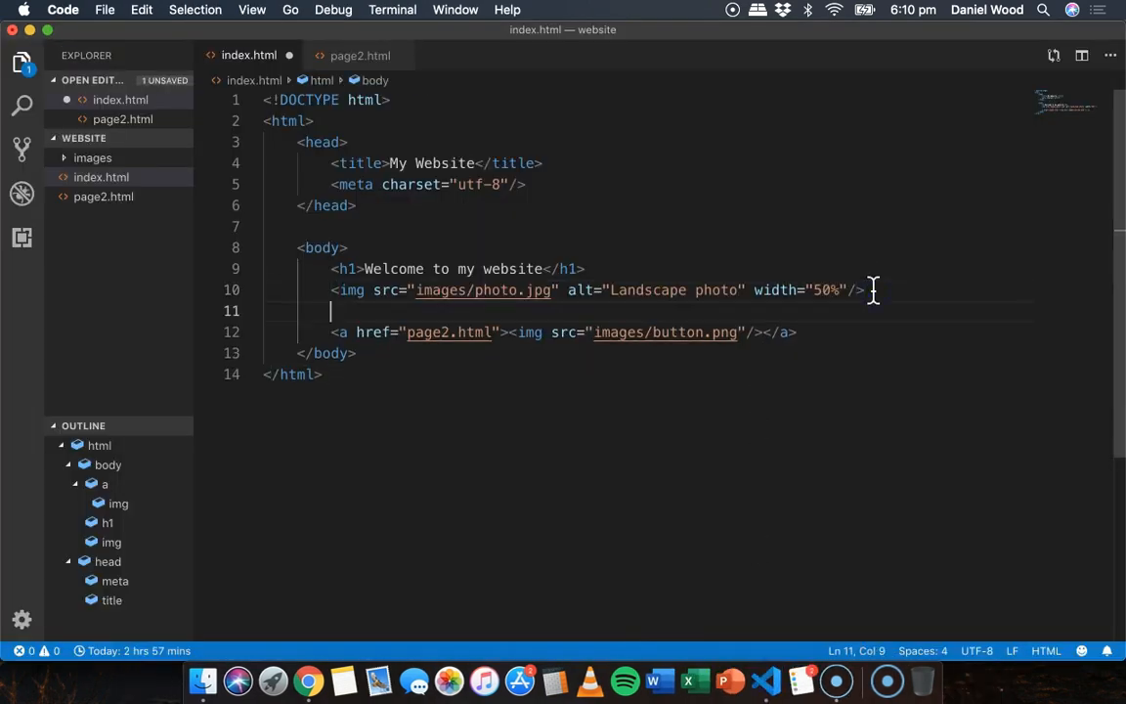
pyautogui.write('<br>')
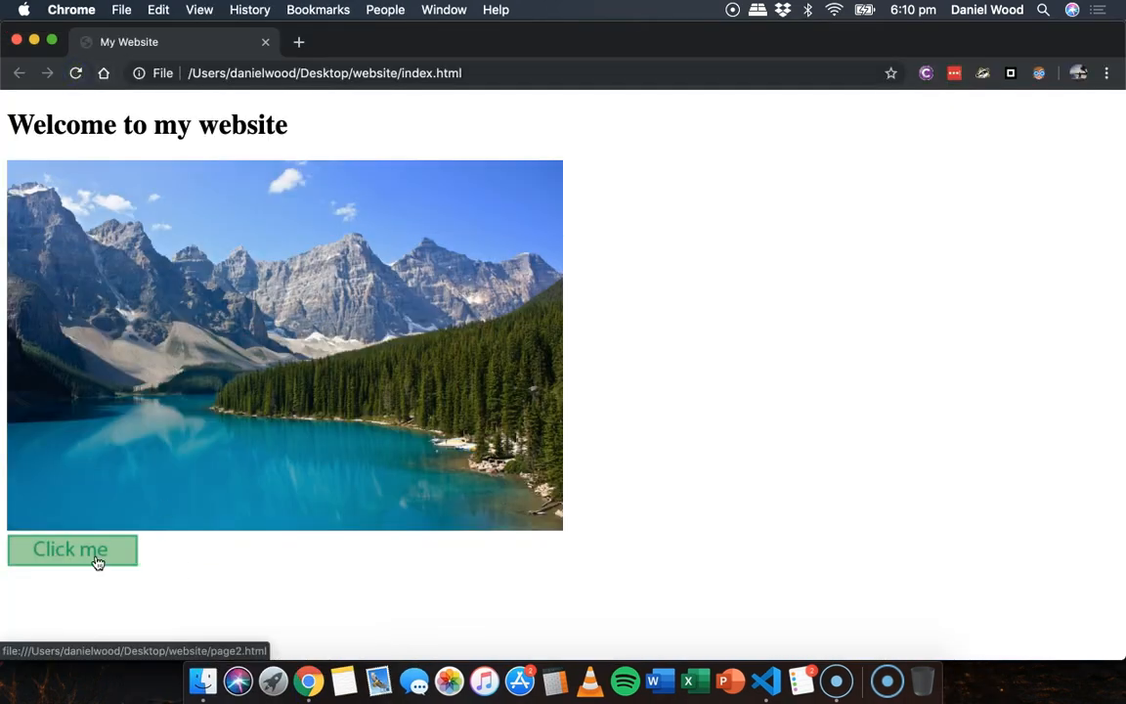
# - Follow the Click me button to Page 2, return home via its back link, then go back to the editor
pyautogui.click(70, 550)
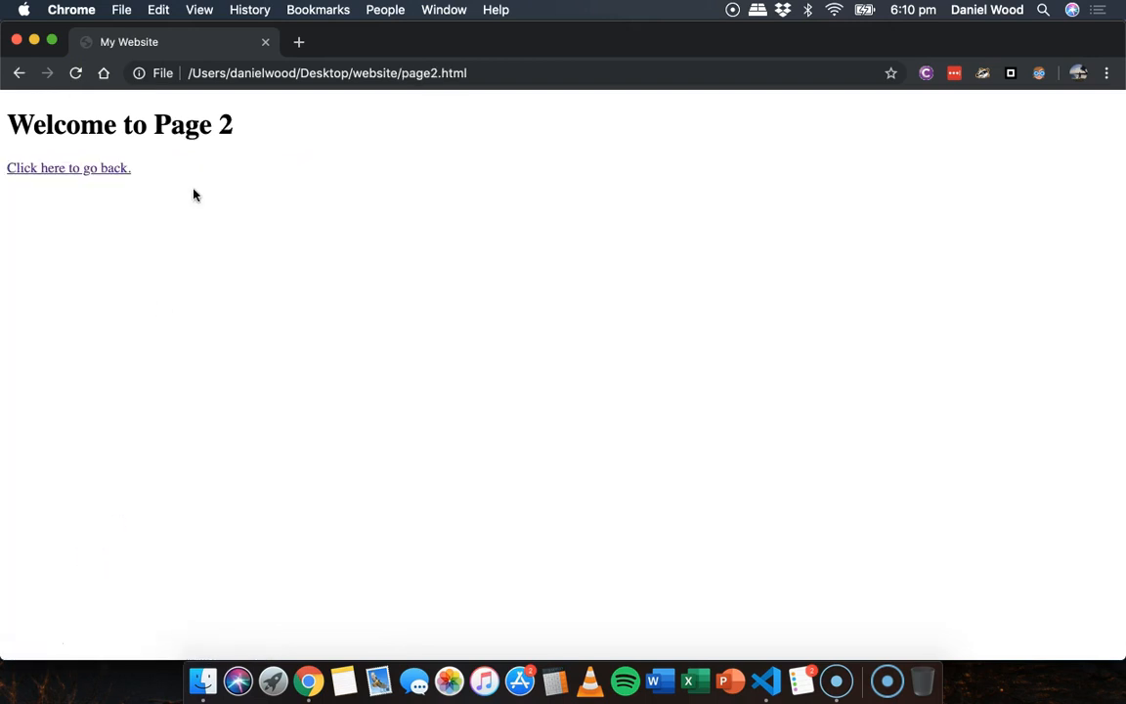
pyautogui.click(67, 168)
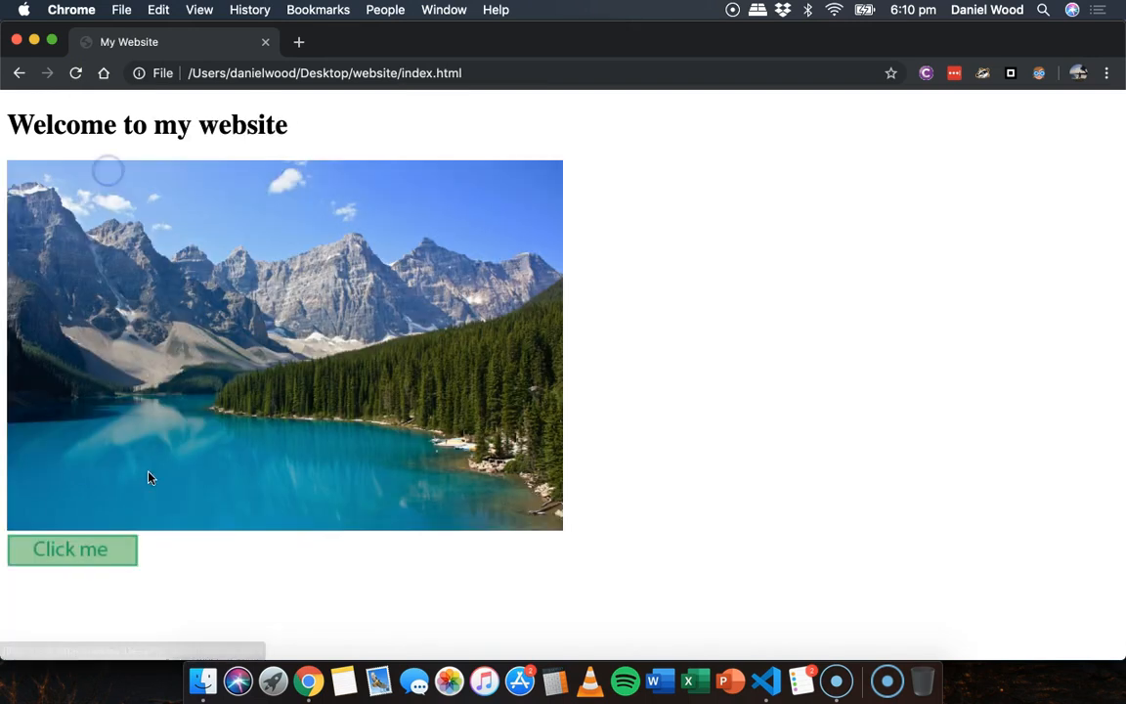
pyautogui.moveTo(125, 579)
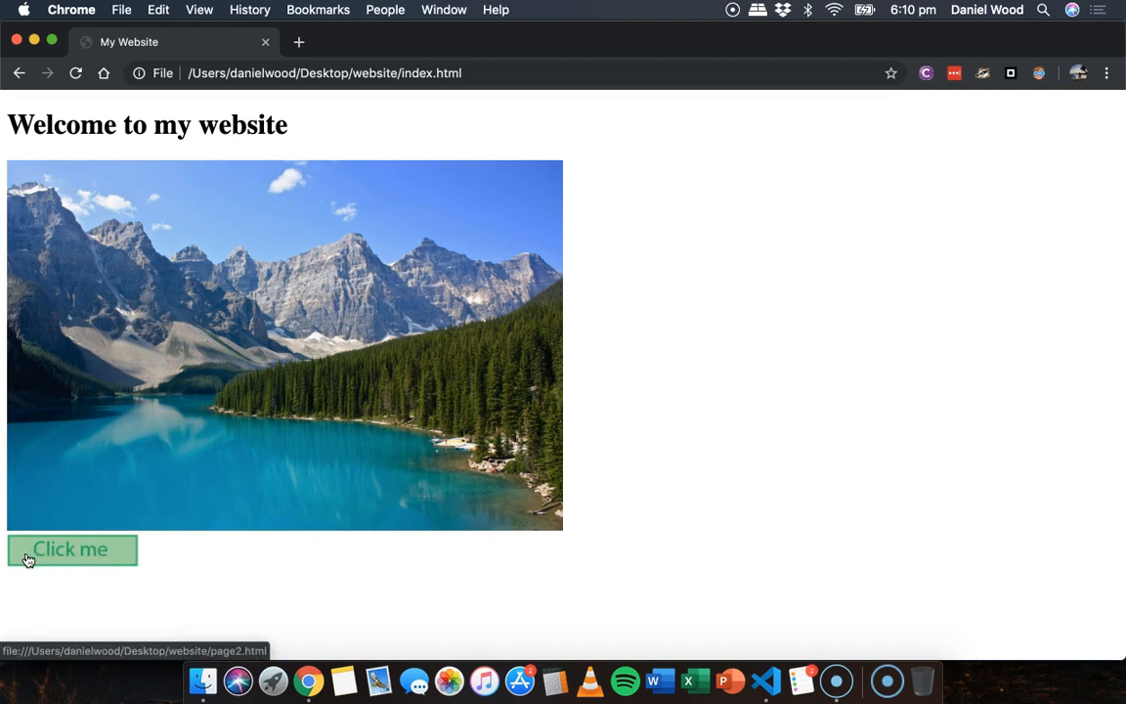
pyautogui.moveTo(147, 557)
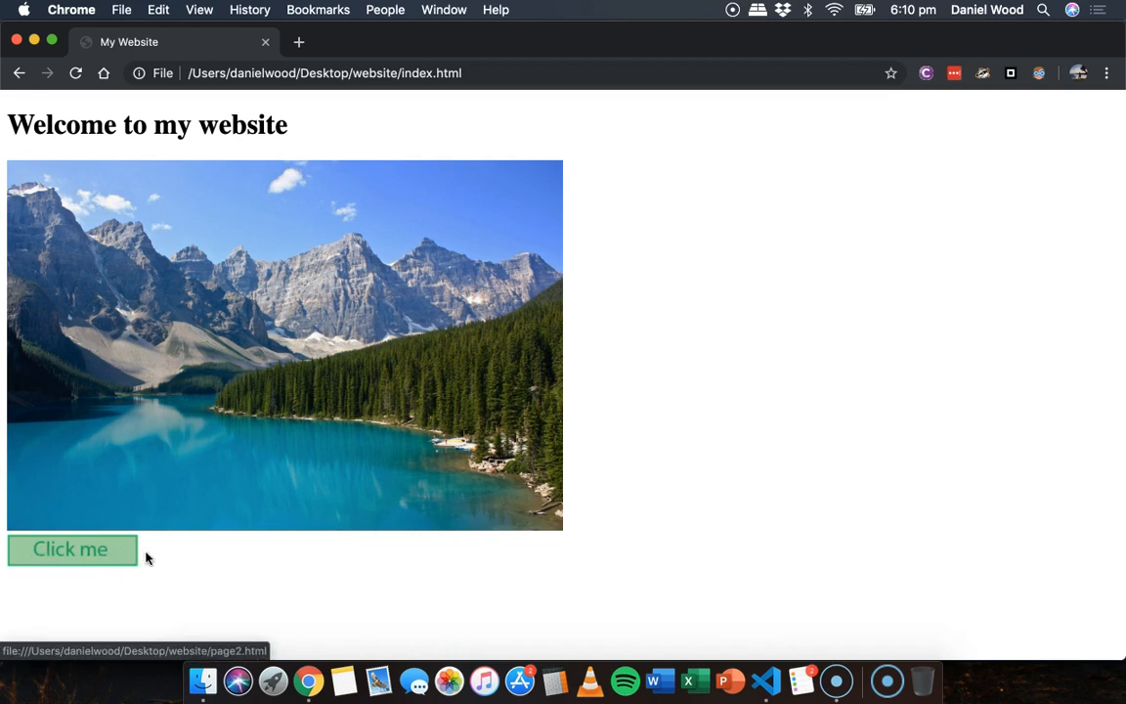
pyautogui.moveTo(771, 673)
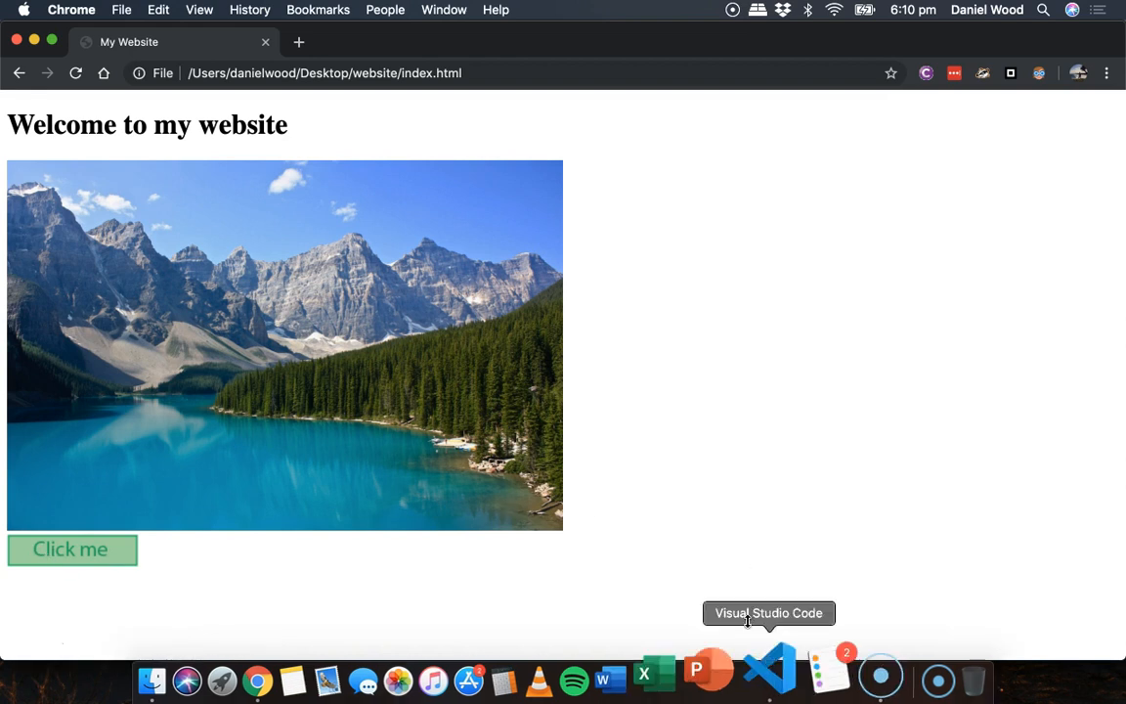
pyautogui.moveTo(698, 461)
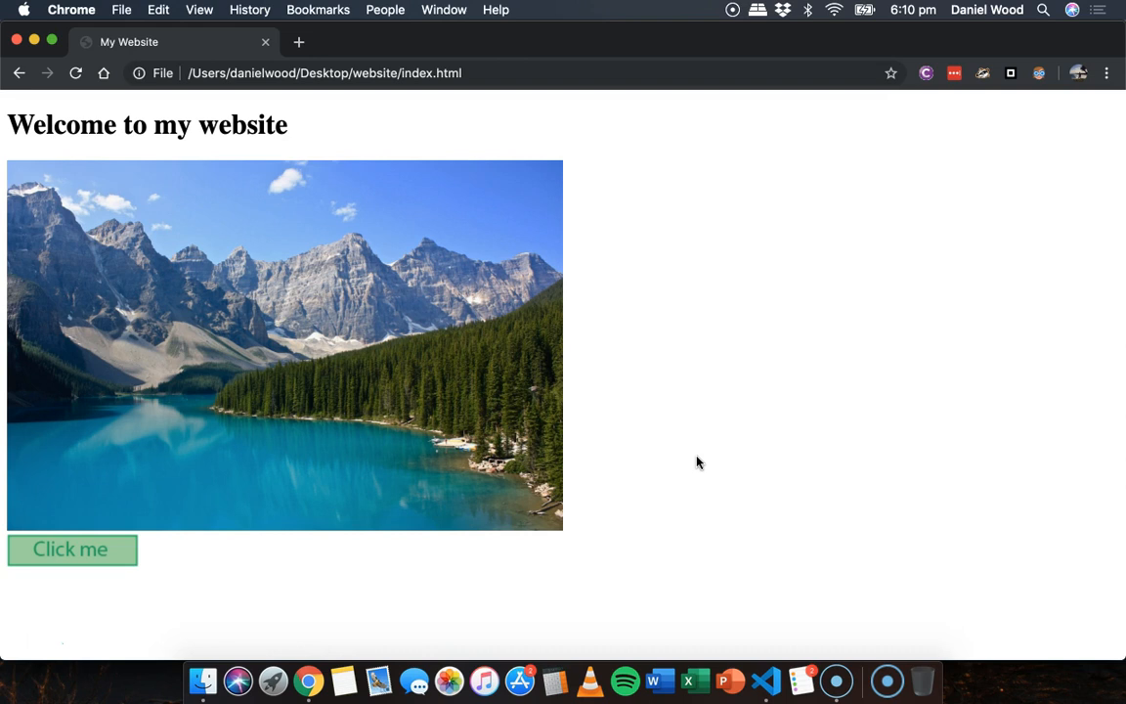
pyautogui.moveTo(766, 674)
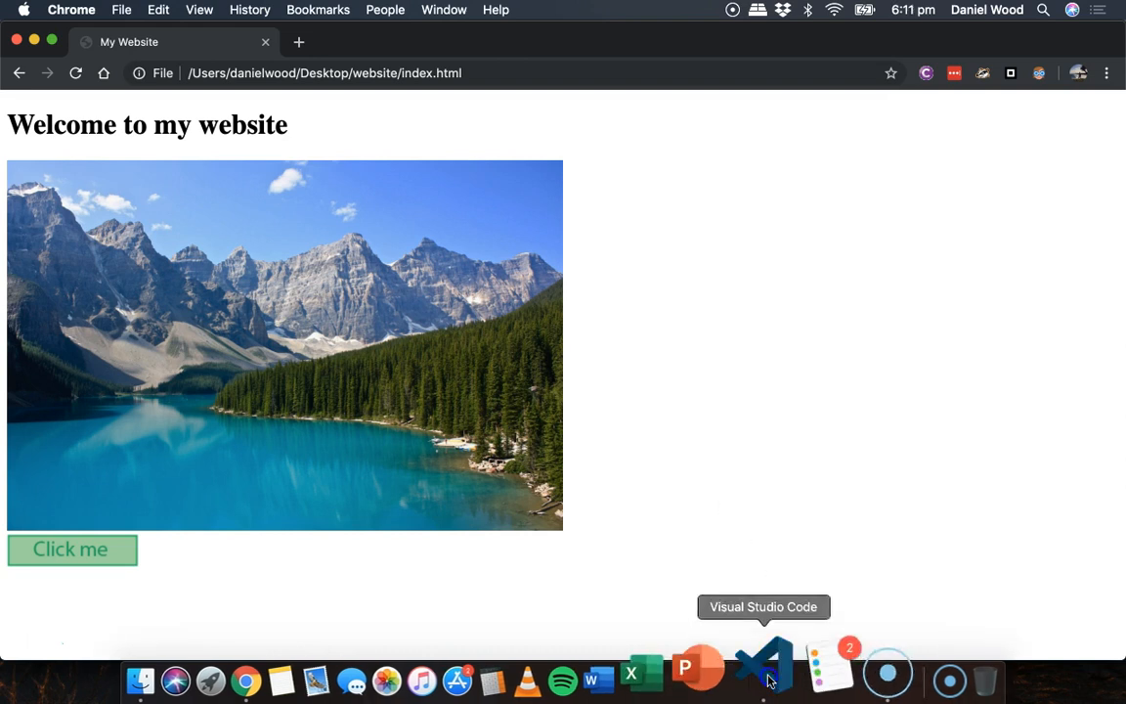
pyautogui.click(763, 672)
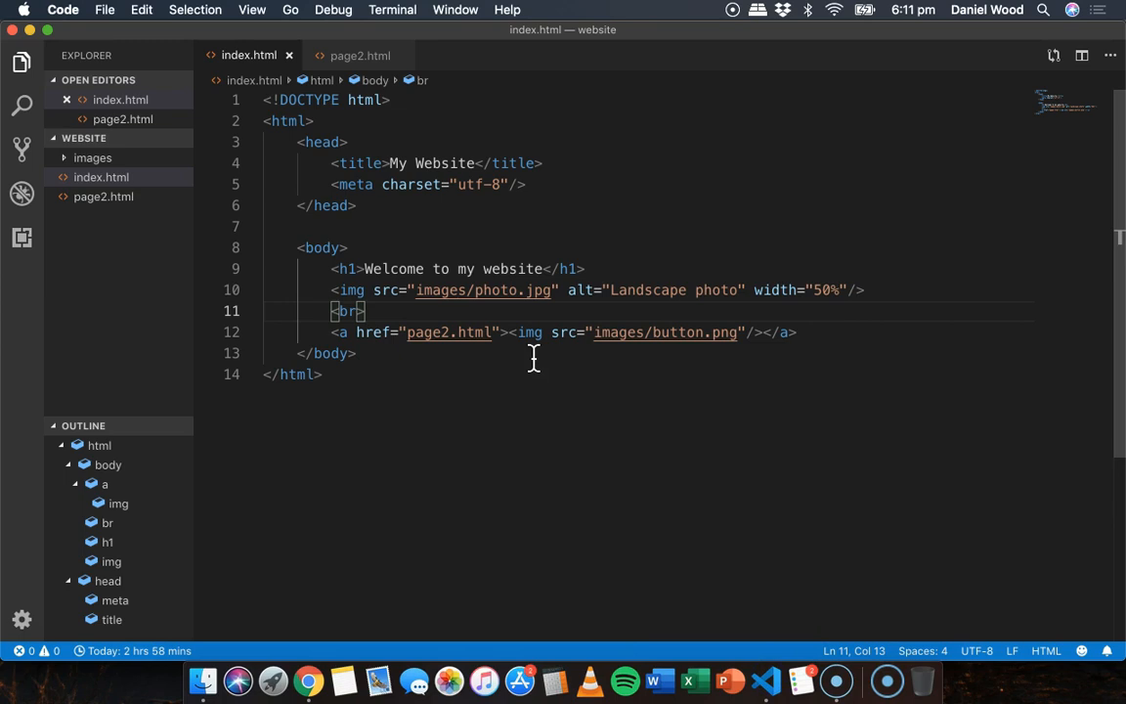